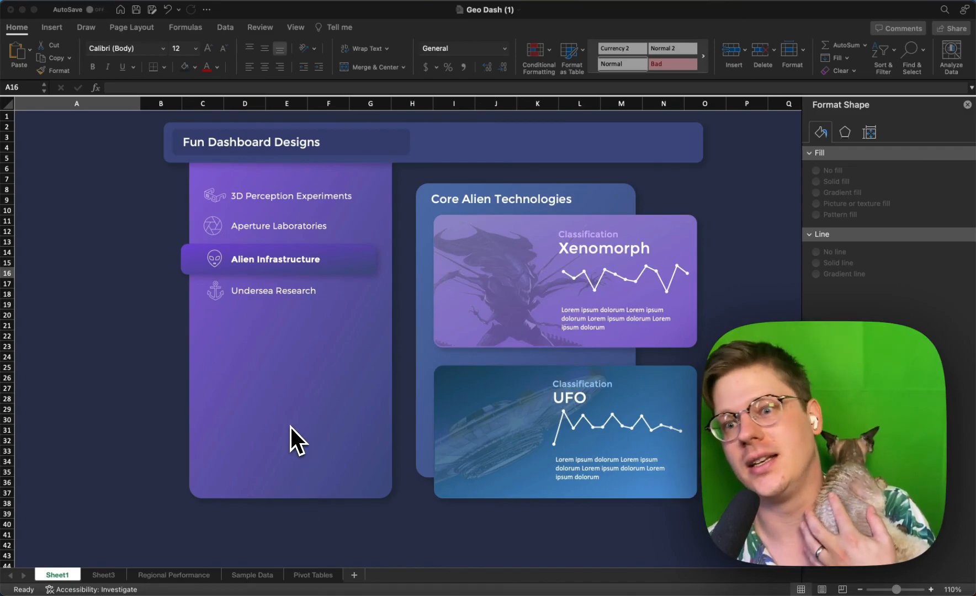
pyautogui.moveTo(399, 383)
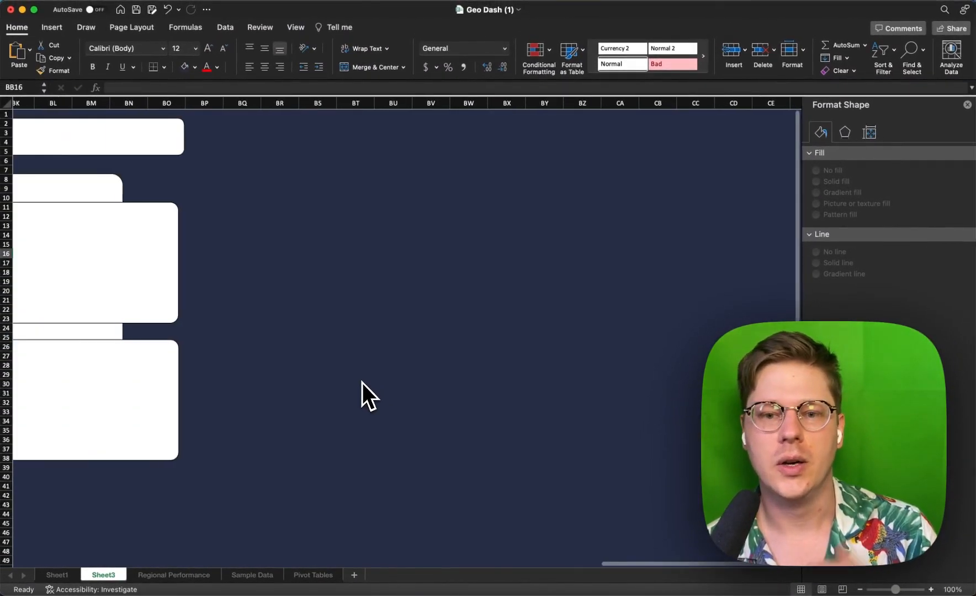
# Scroll across Sheet3 to view the blank, plain-panel and gradient-panel build stages.
pyautogui.hscroll(-3)
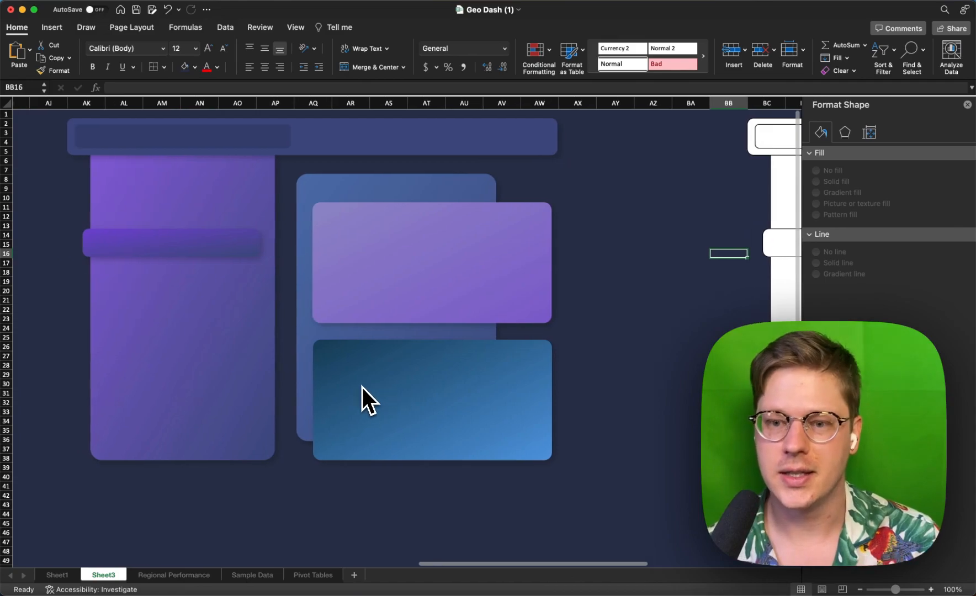
pyautogui.hscroll(-3)
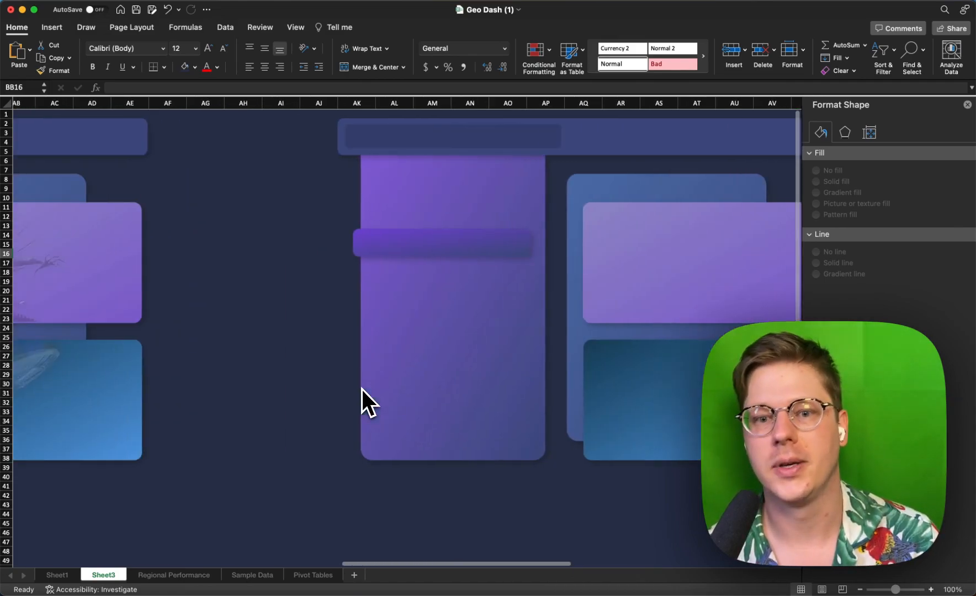
pyautogui.hscroll(-3)
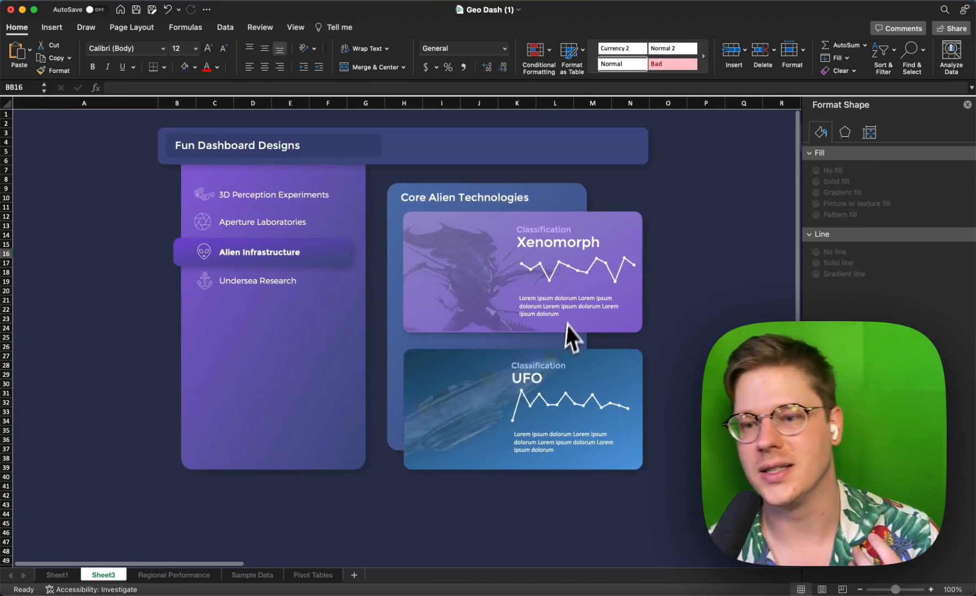
pyautogui.hscroll(3)
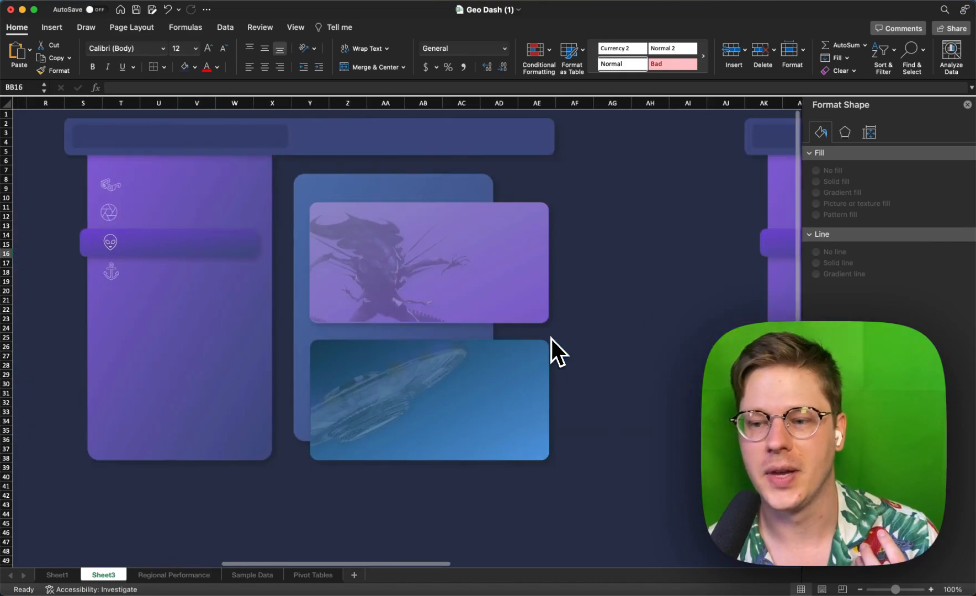
pyautogui.hscroll(3)
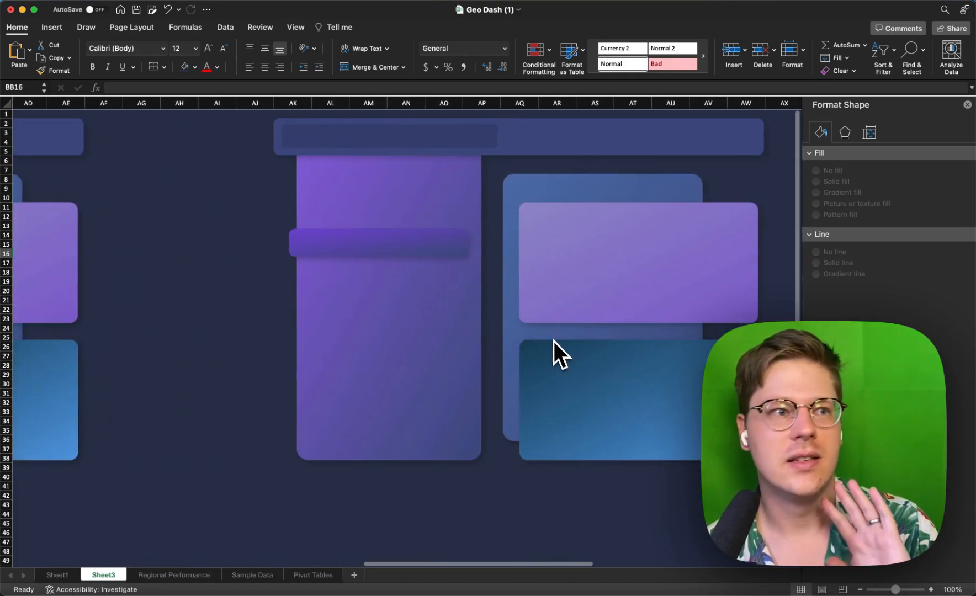
pyautogui.hscroll(3)
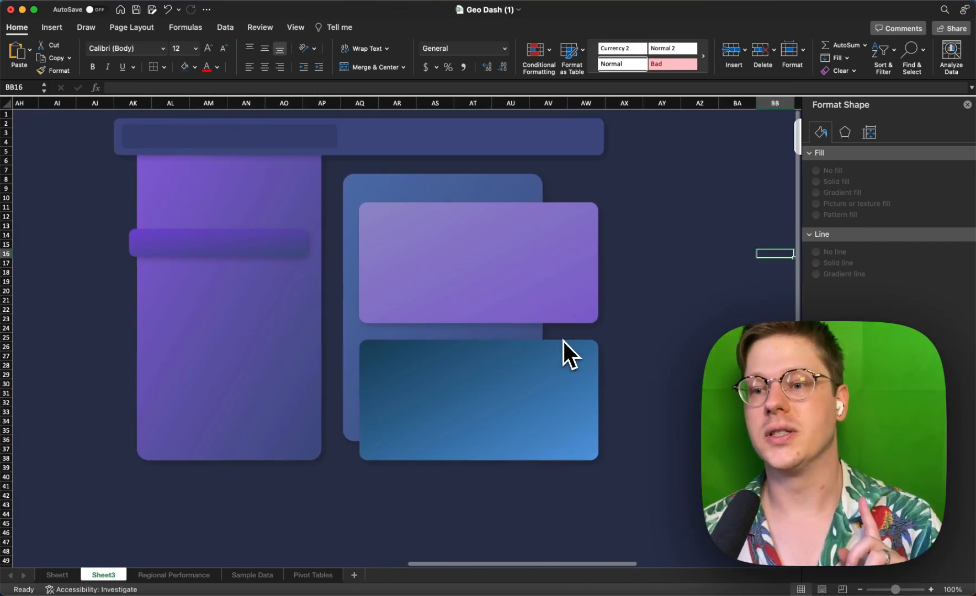
pyautogui.hscroll(3)
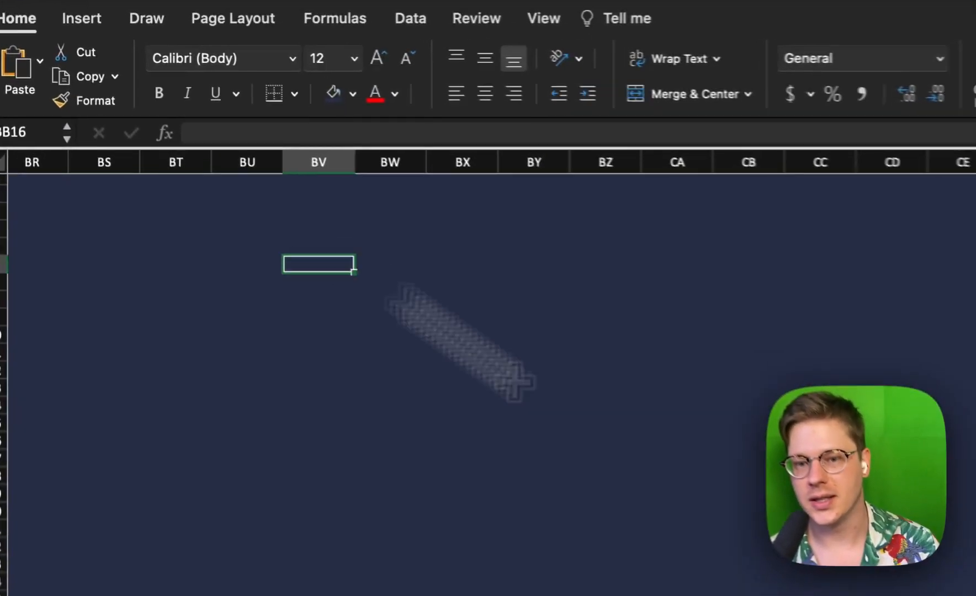
# Fill the selected cells with custom dark navy hex 2B344E via More Colors.
pyautogui.click(391, 133)
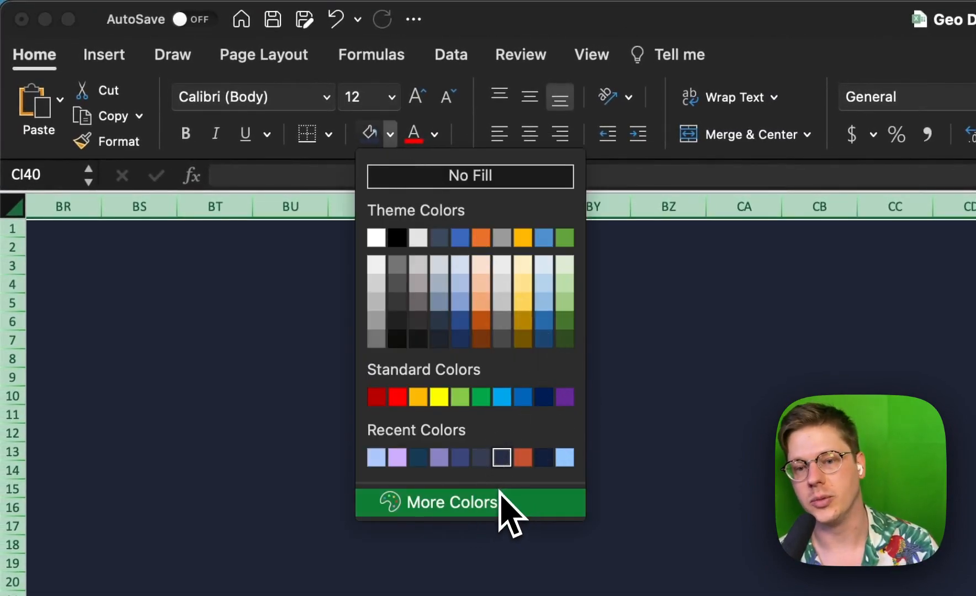
pyautogui.click(453, 502)
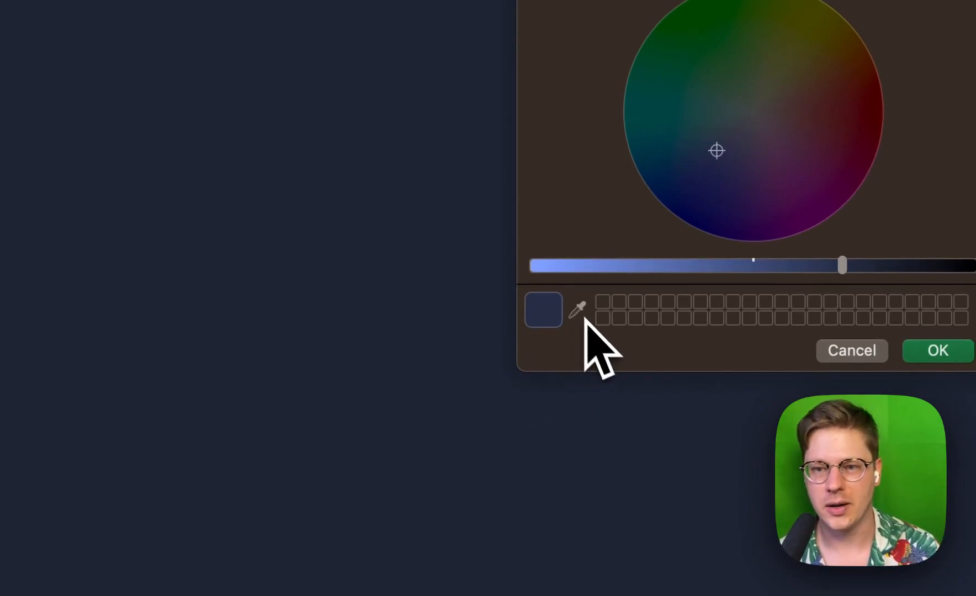
pyautogui.click(502, 226)
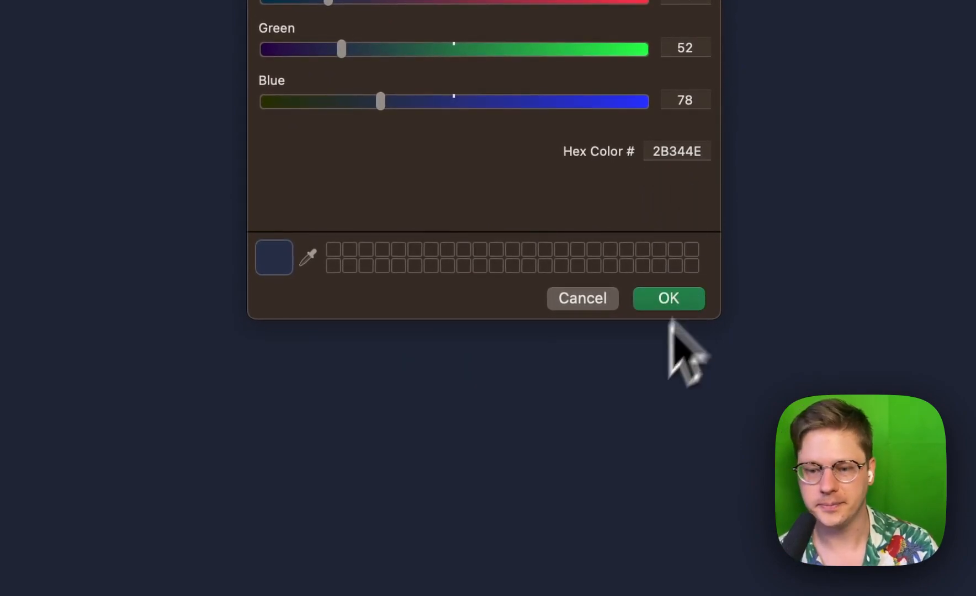
pyautogui.click(667, 298)
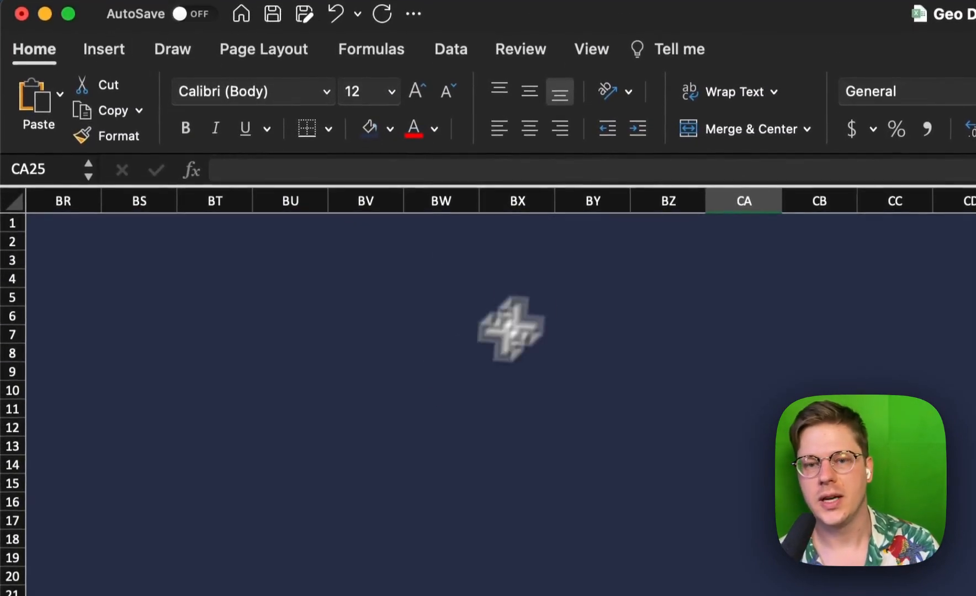
# Draw a white header bar, a smaller side panel and a tall content panel as rounded rectangles.
pyautogui.click(104, 50)
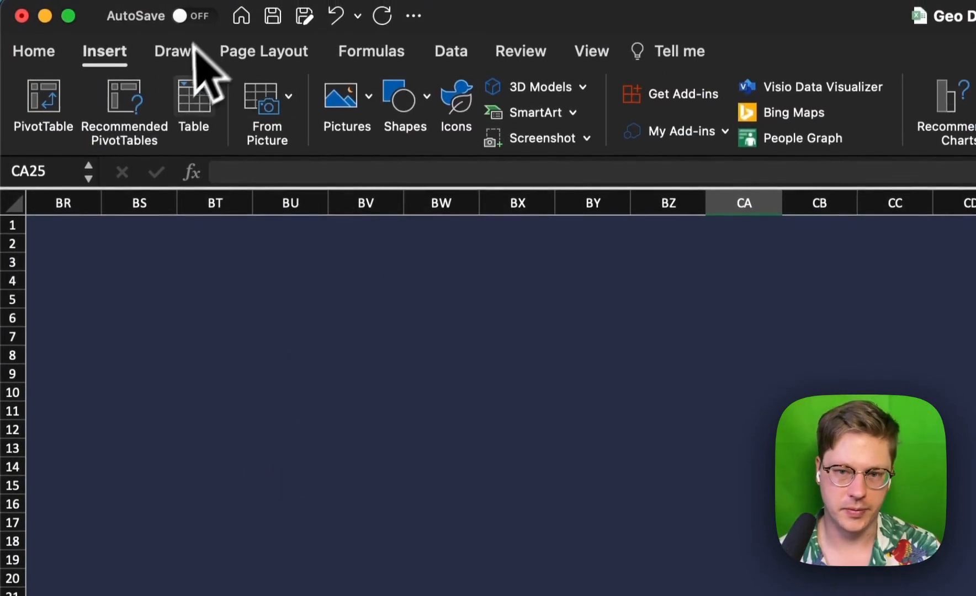
pyautogui.click(404, 99)
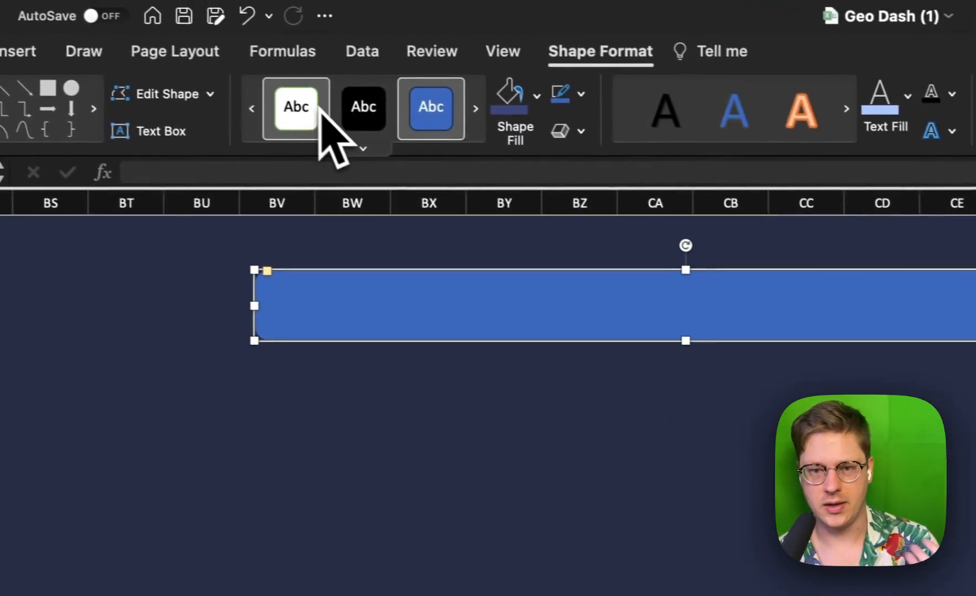
pyautogui.click(295, 107)
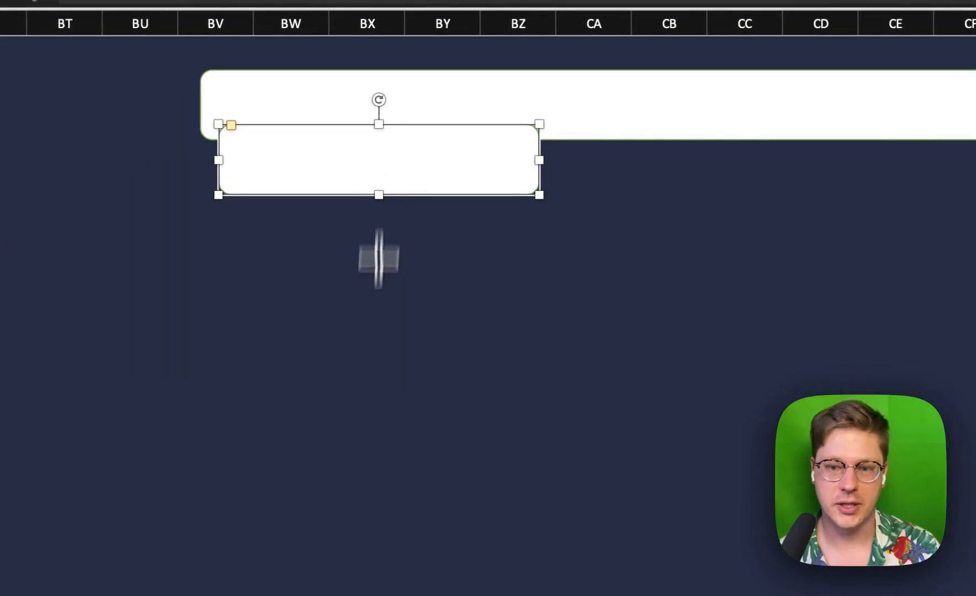
pyautogui.moveTo(377, 159); pyautogui.dragTo(669, 199)
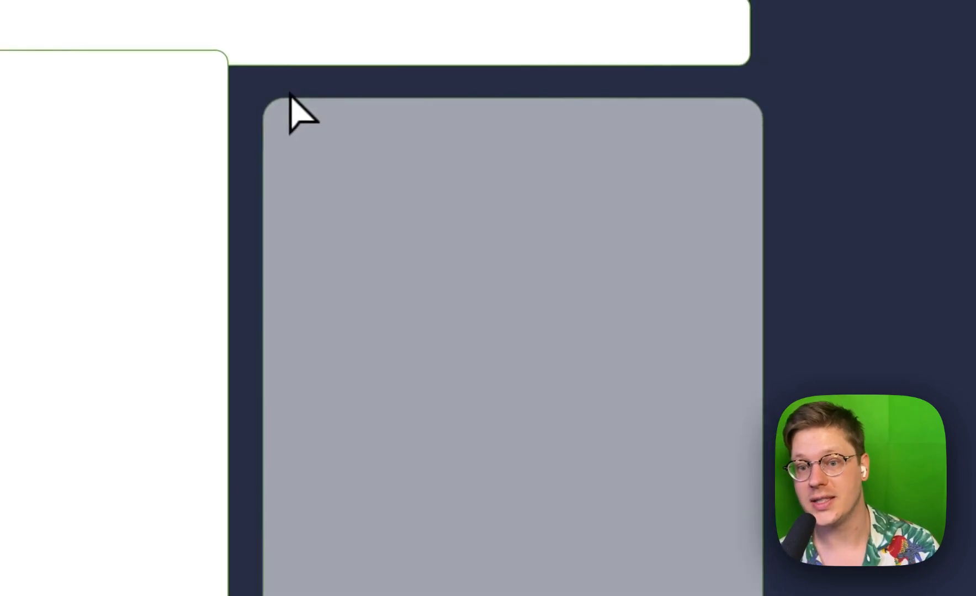
pyautogui.moveTo(301, 114); pyautogui.dragTo(597, 317)
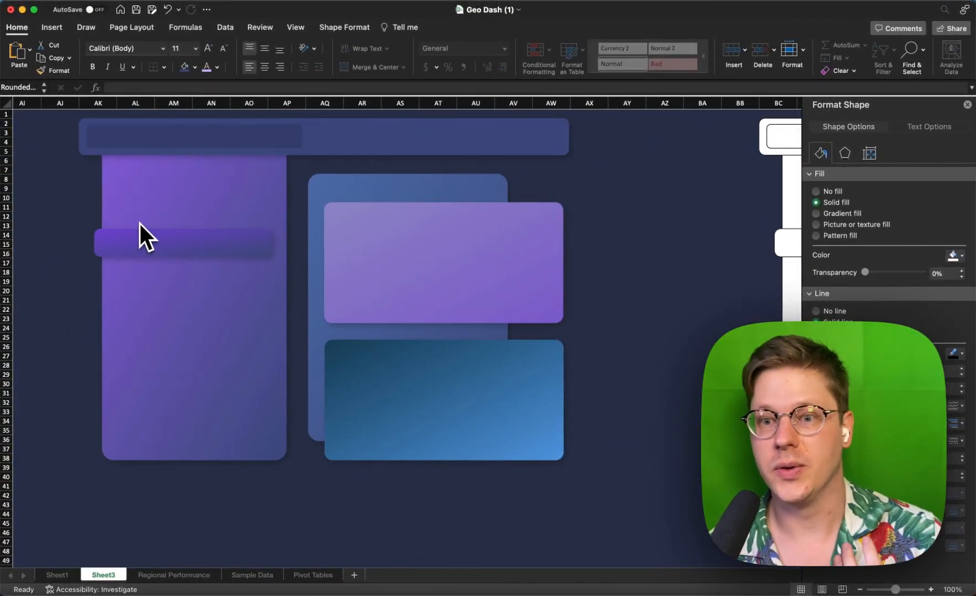
pyautogui.moveTo(349, 227)
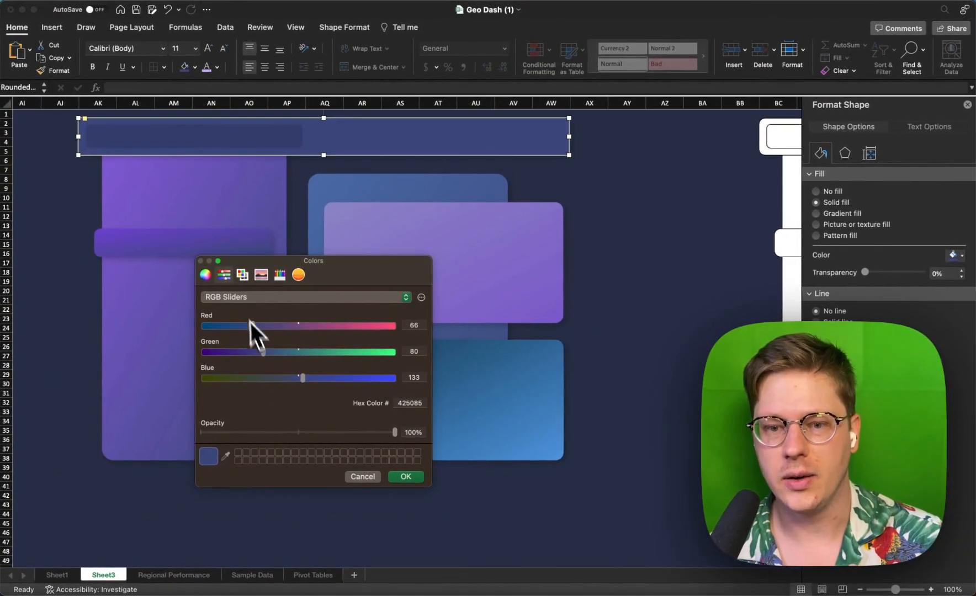
# Set the header bar's solid fill to muted blue 434D7F using RGB sliders.
pyautogui.click(203, 275)
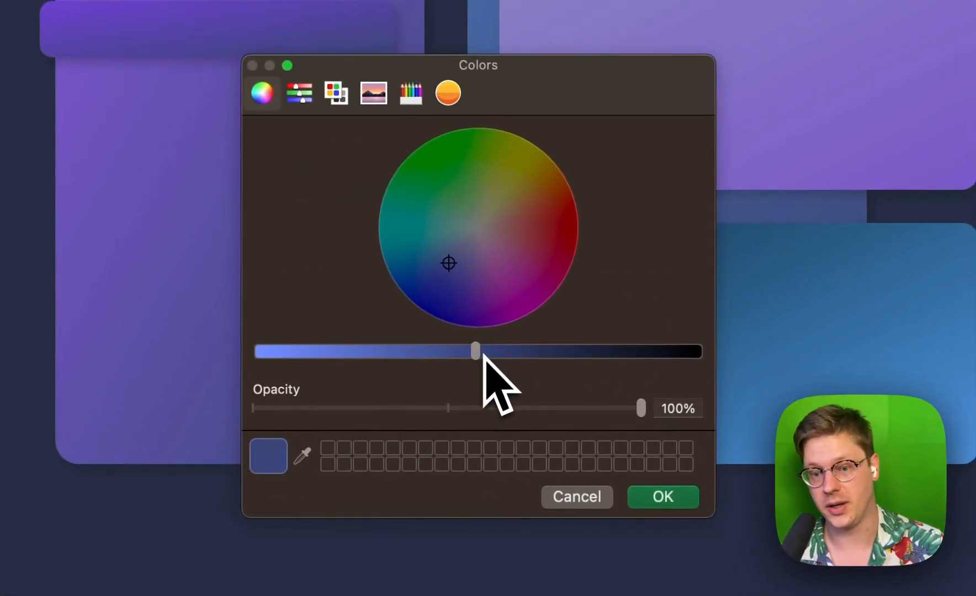
pyautogui.moveTo(476, 352); pyautogui.dragTo(463, 350)
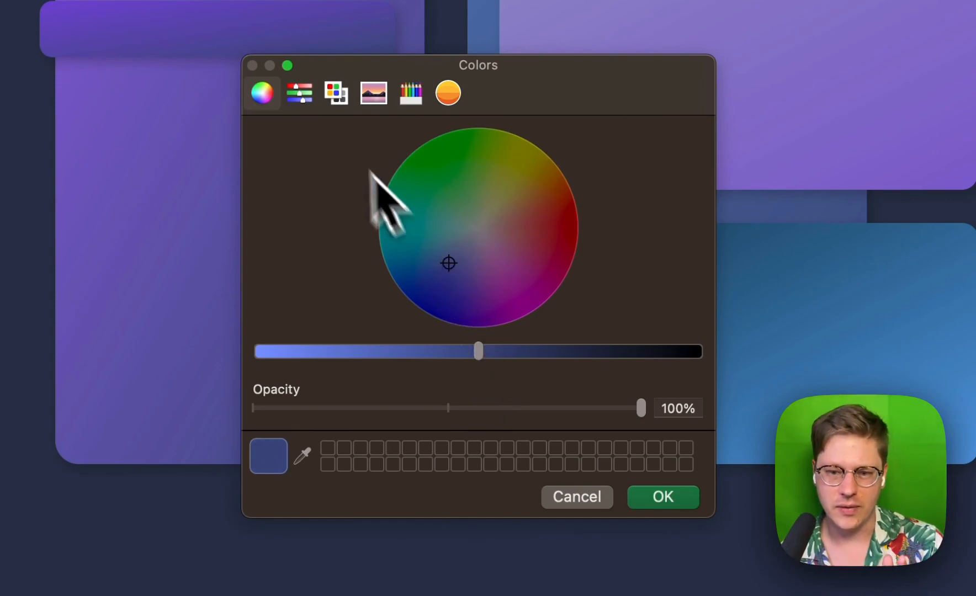
pyautogui.click(299, 94)
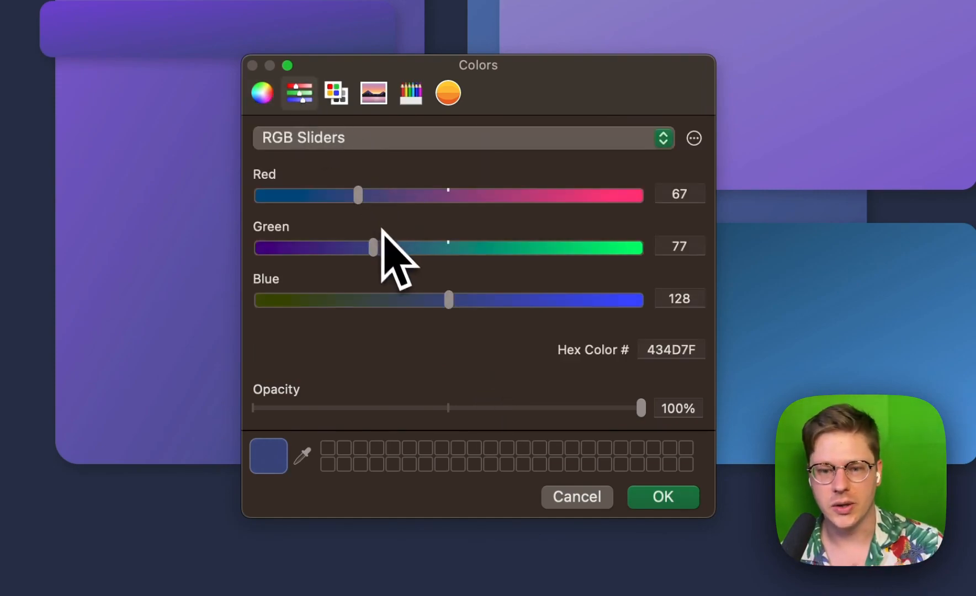
pyautogui.click(461, 138)
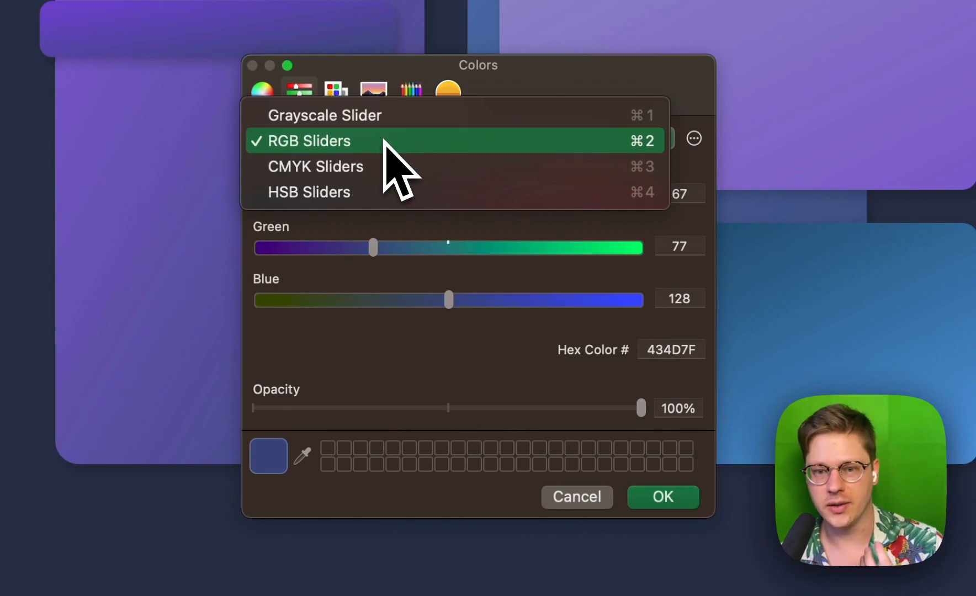
pyautogui.click(318, 140)
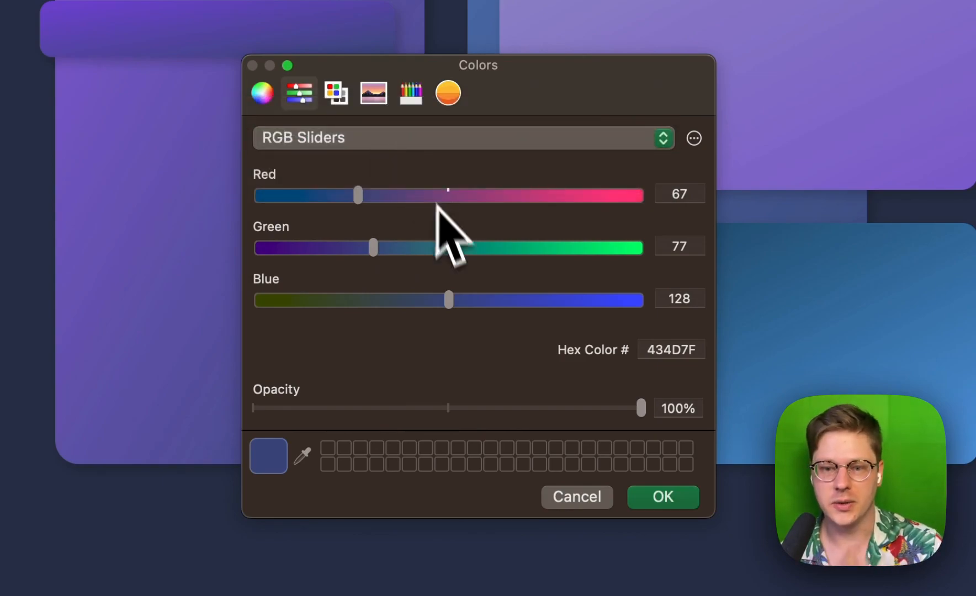
pyautogui.moveTo(482, 346)
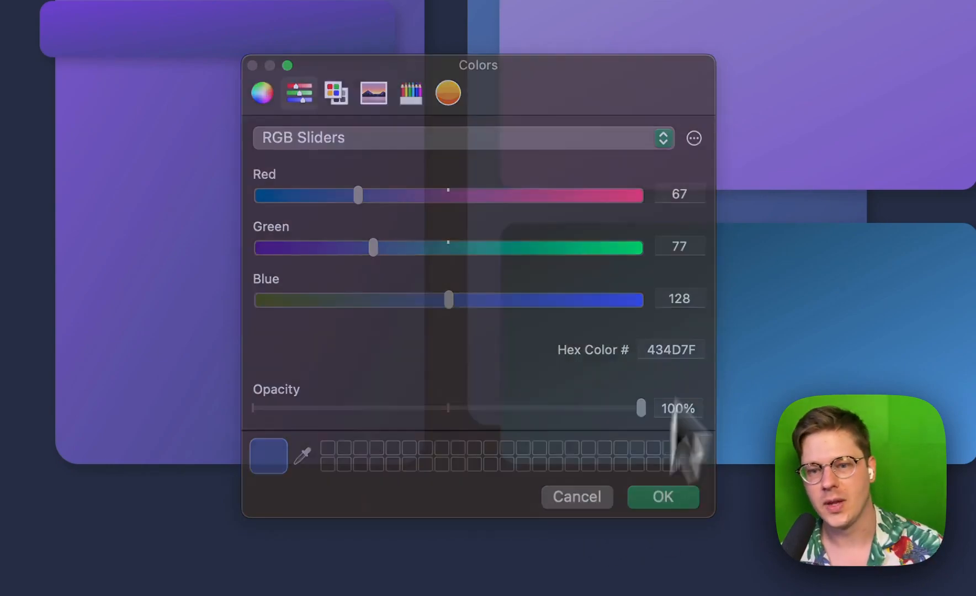
pyautogui.click(663, 497)
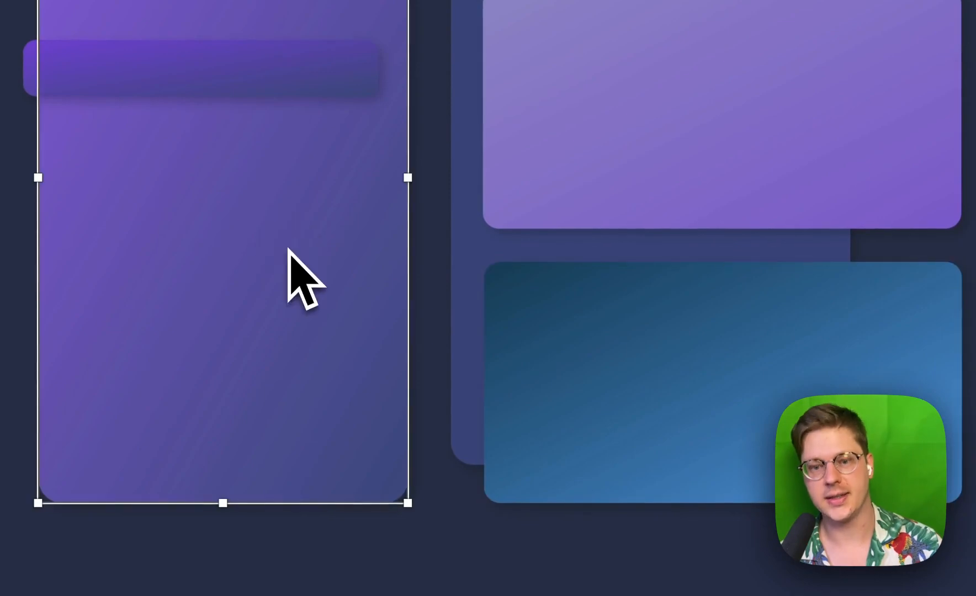
pyautogui.moveTo(295, 224)
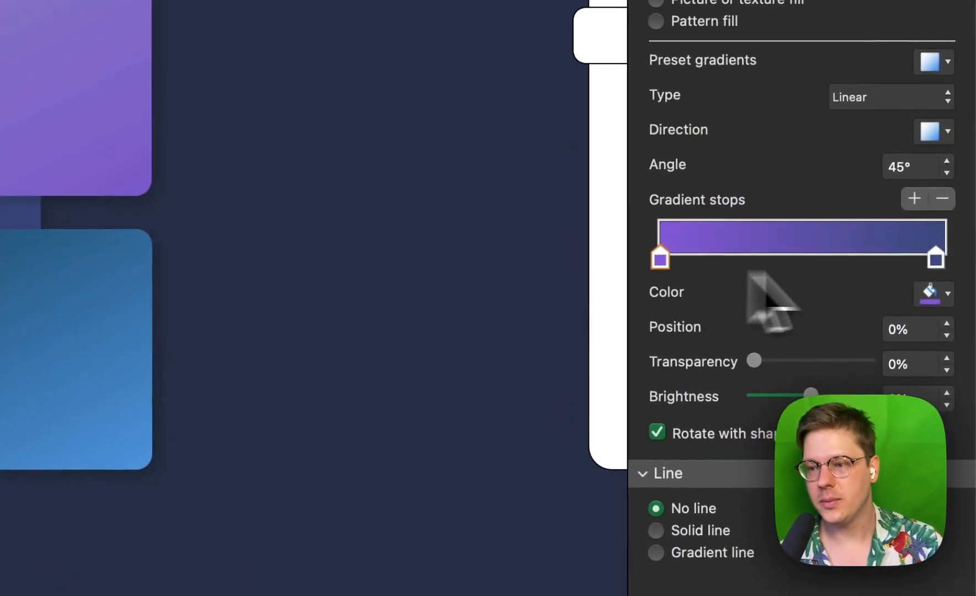
# Give the tall side panel a linear gradient from purple to dark navy blue.
pyautogui.click(936, 257)
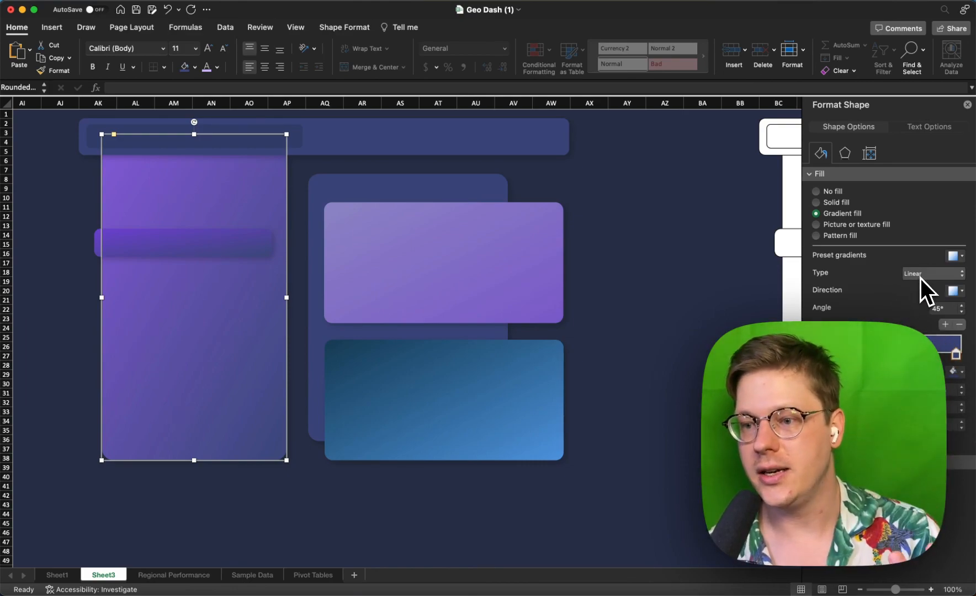
pyautogui.click(934, 273)
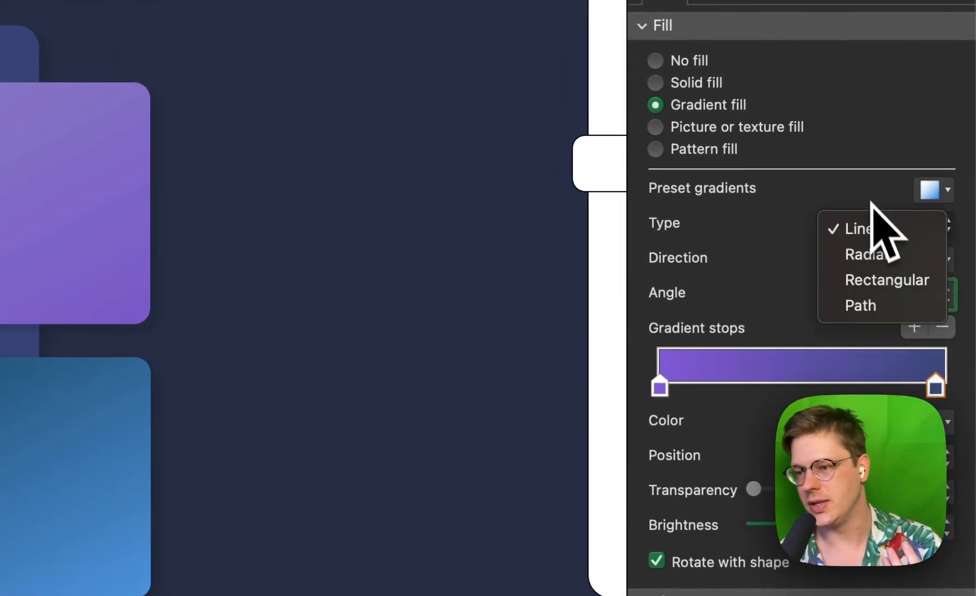
pyautogui.click(861, 228)
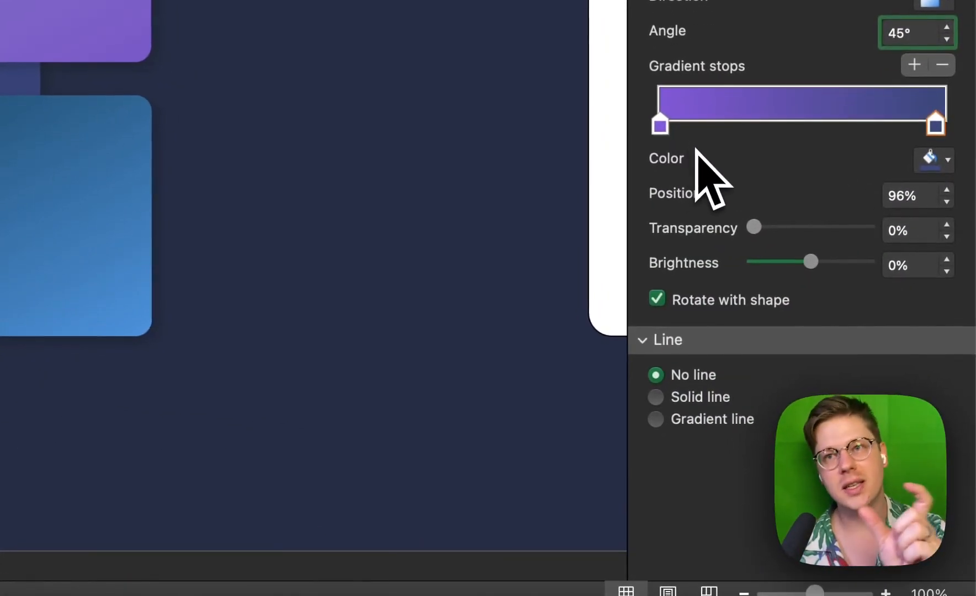
pyautogui.click(945, 190)
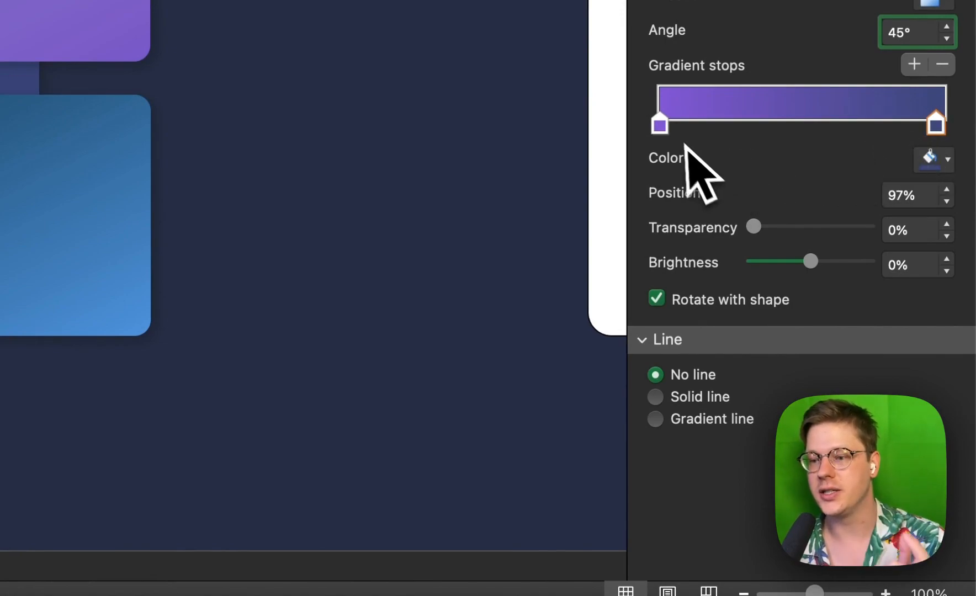
pyautogui.click(947, 159)
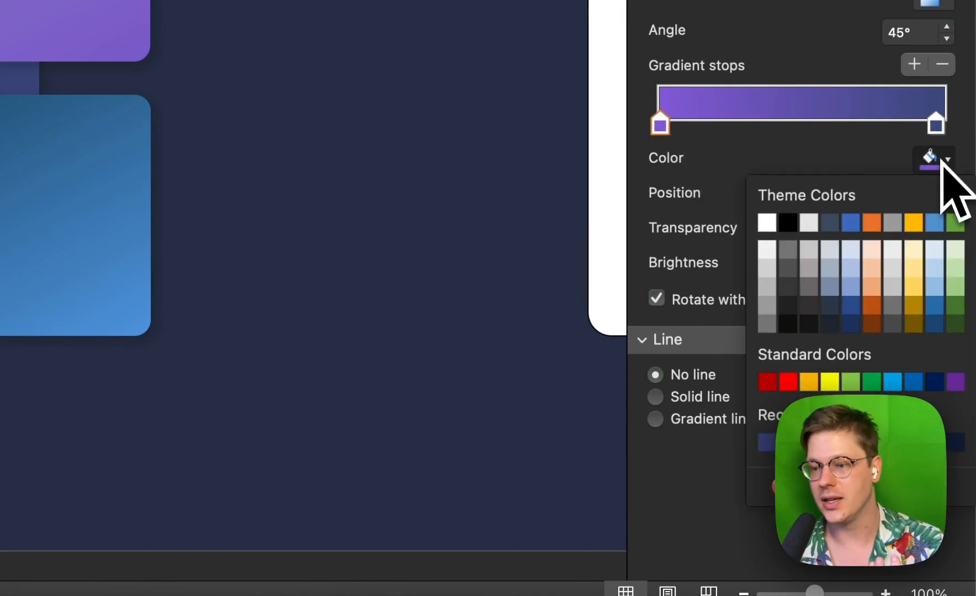
pyautogui.click(933, 158)
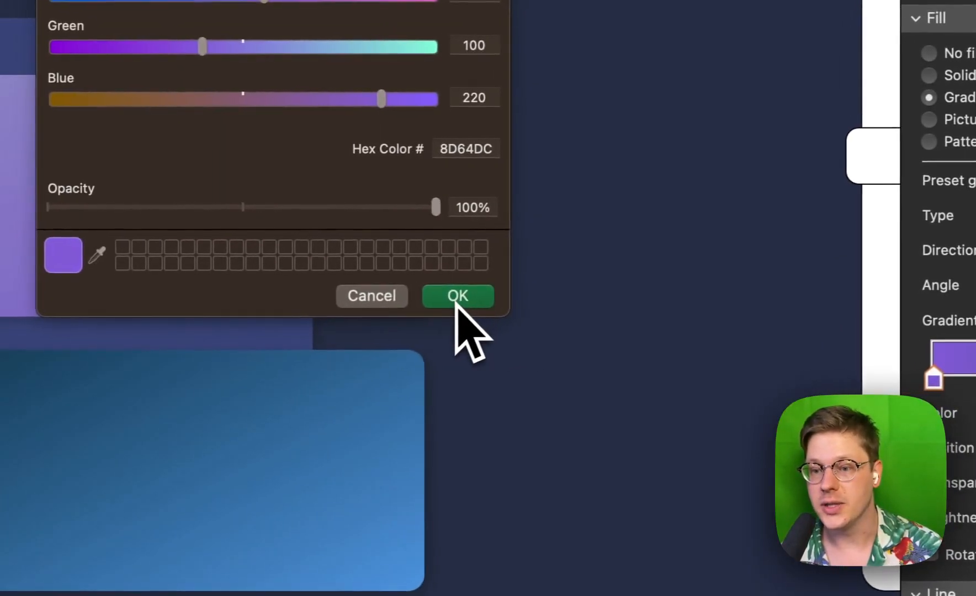
pyautogui.click(457, 296)
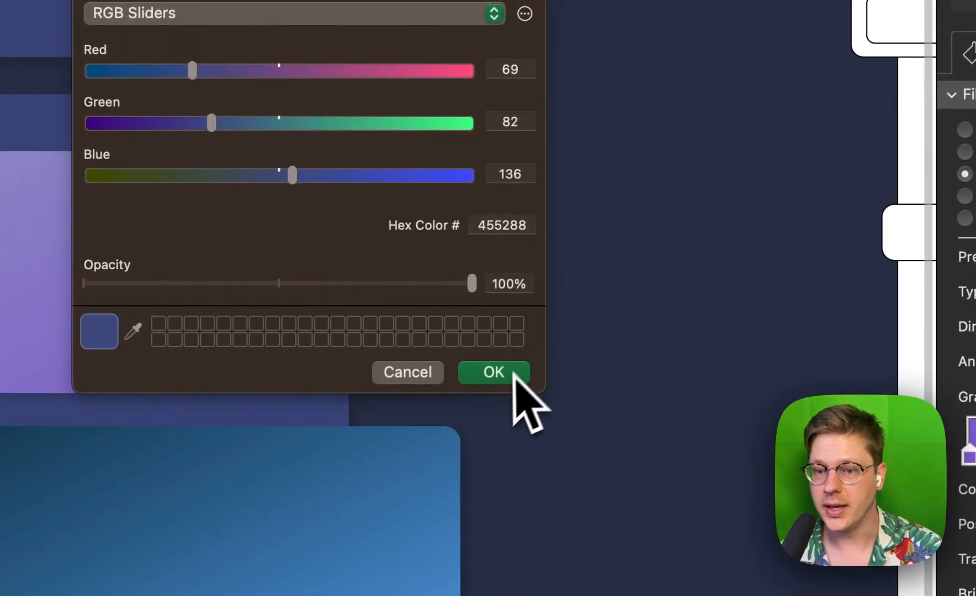
pyautogui.click(492, 372)
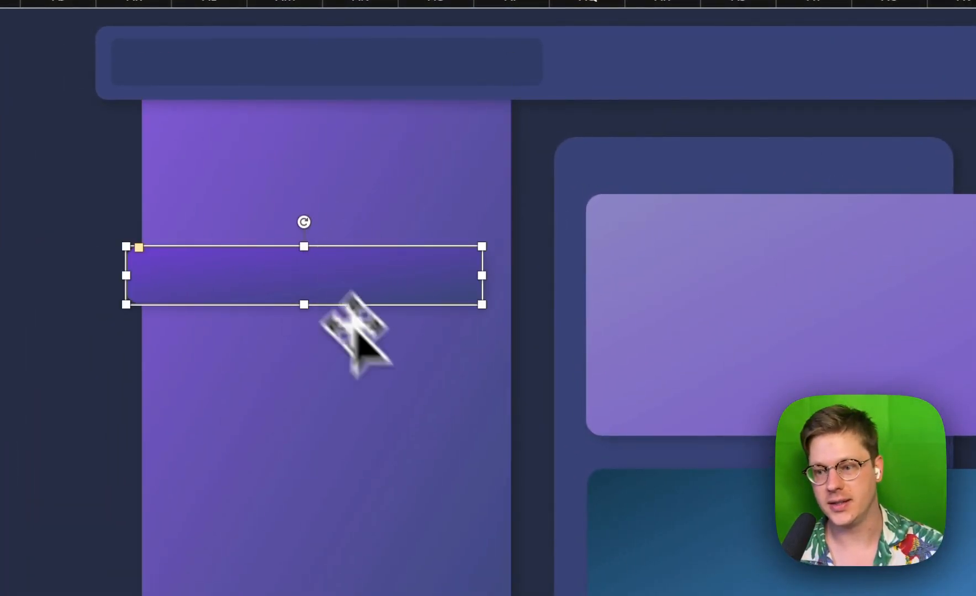
pyautogui.moveTo(473, 242)
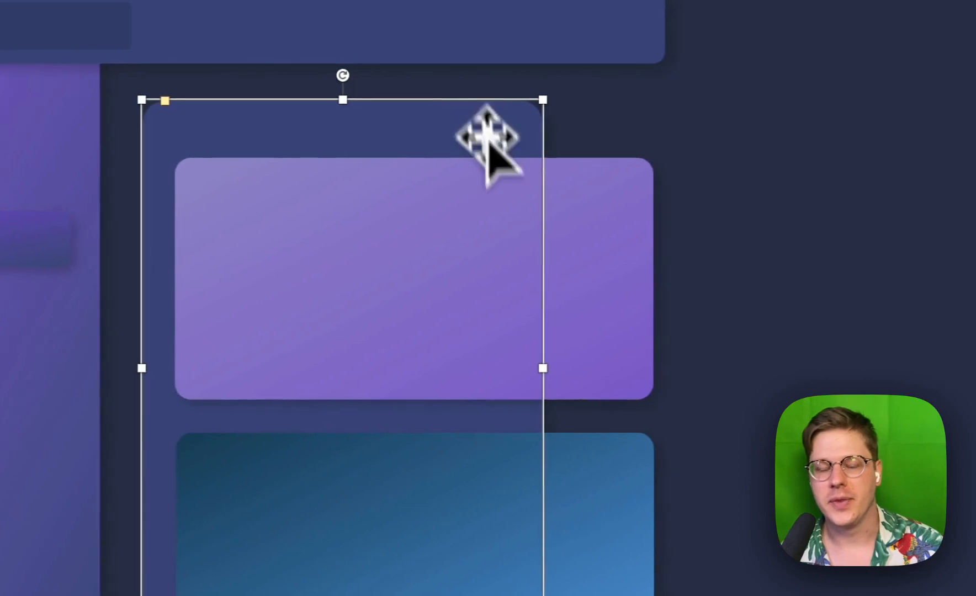
# Place the panel behind the cards and give the upper card a lavender-to-purple gradient.
pyautogui.moveTo(489, 140); pyautogui.dragTo(585, 190)
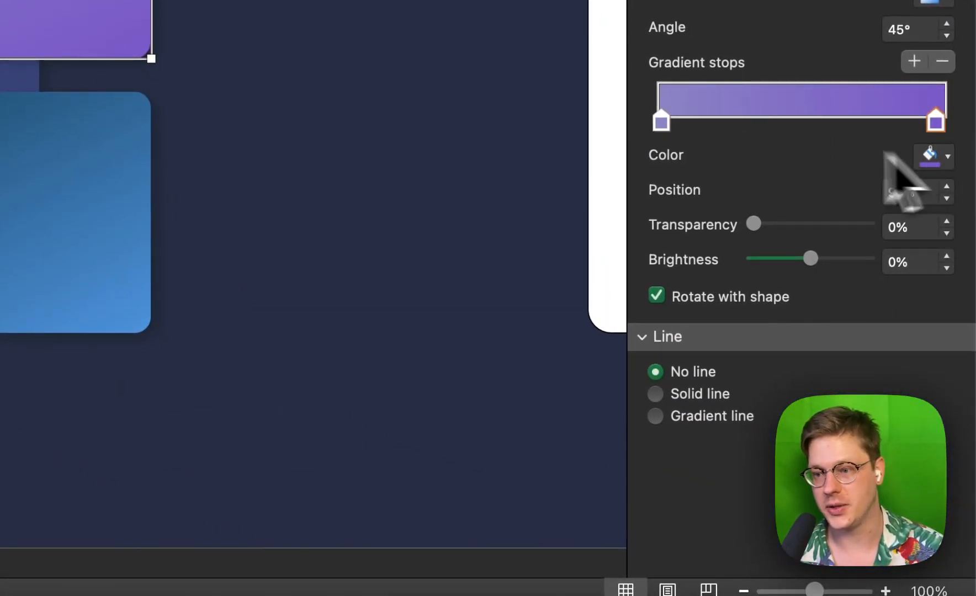
pyautogui.click(945, 156)
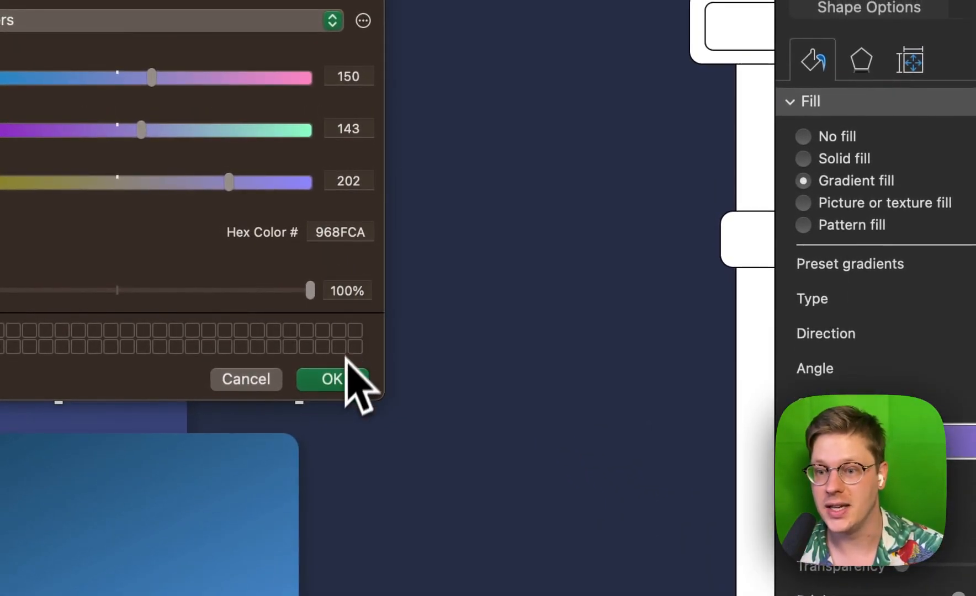
pyautogui.click(330, 379)
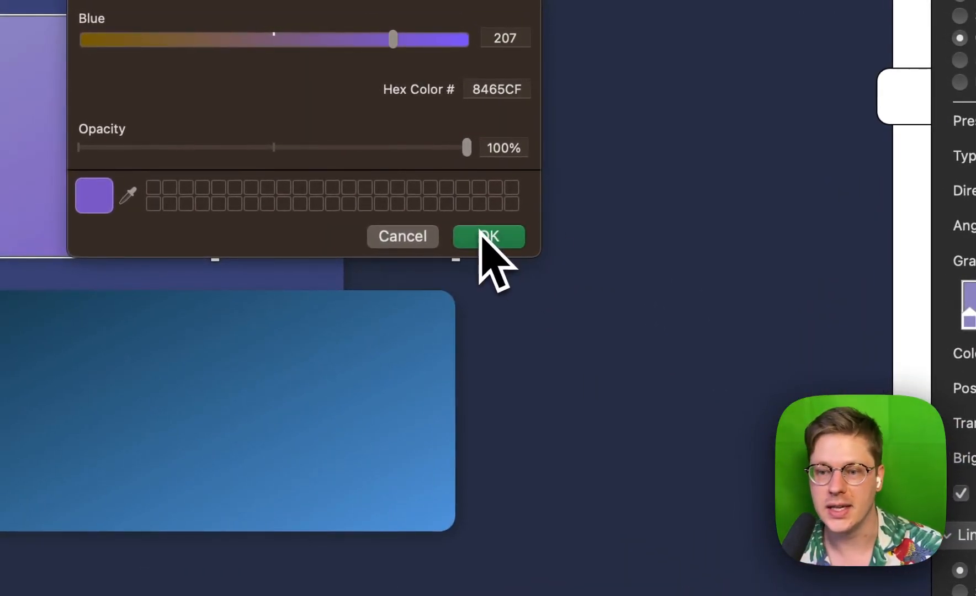
pyautogui.click(488, 236)
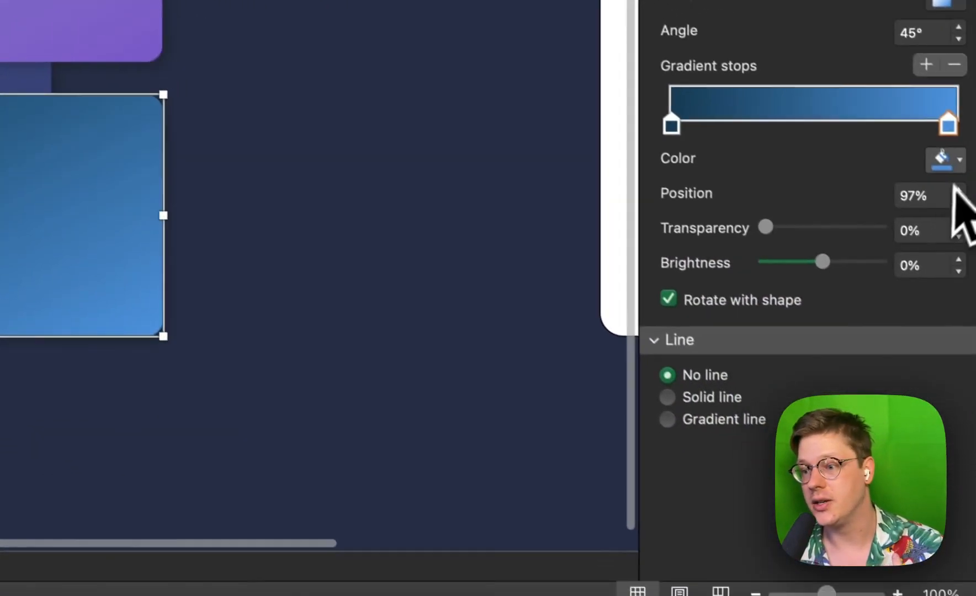
# Set the lower card's gradient stops to dark blue and brighter blue 569BDE.
pyautogui.click(671, 122)
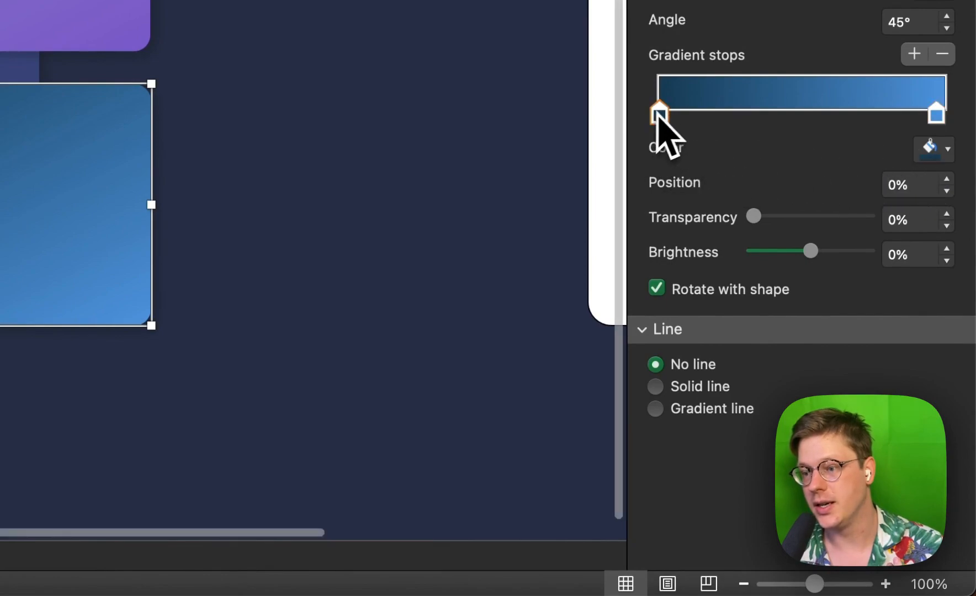
pyautogui.click(948, 149)
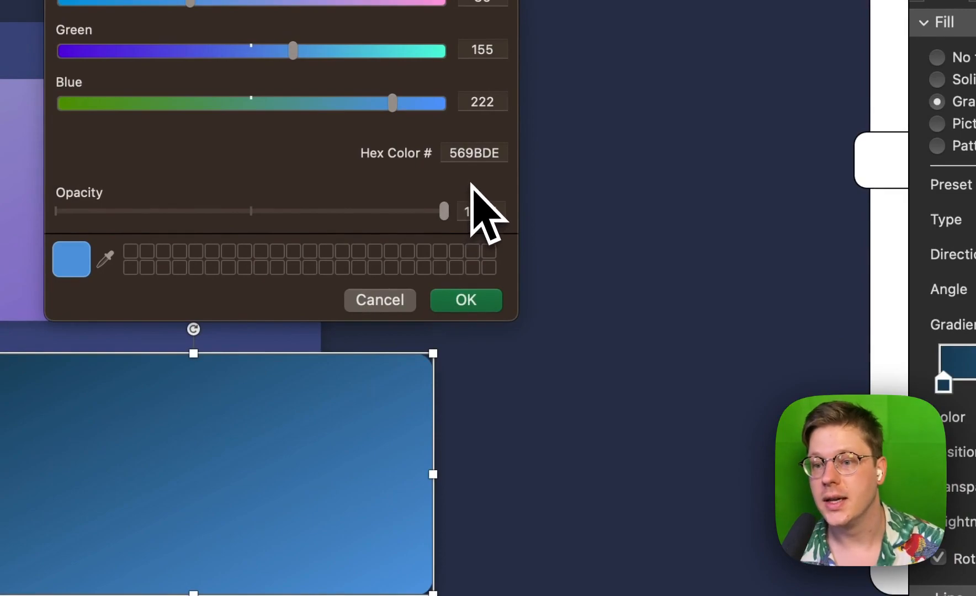
pyautogui.click(465, 300)
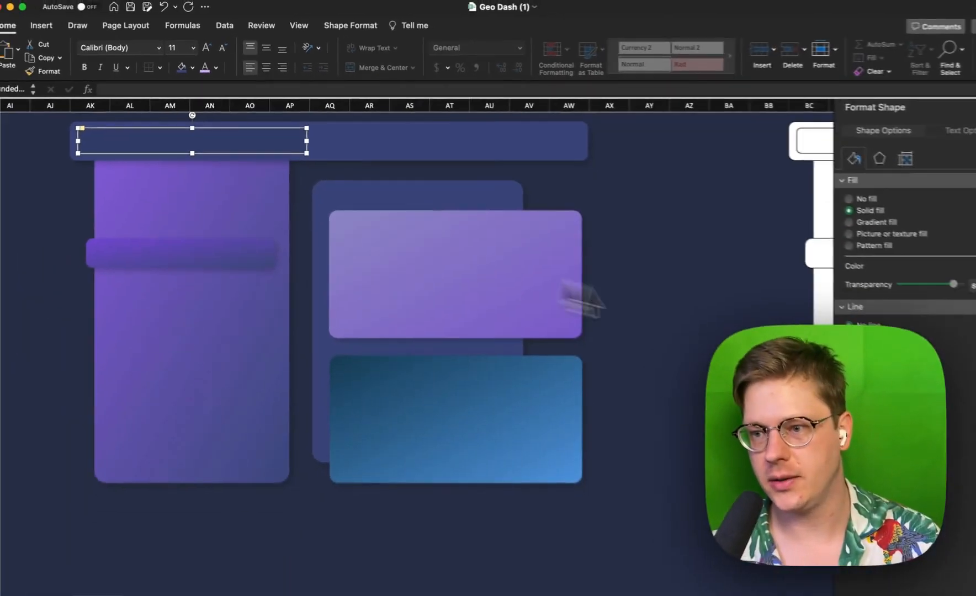
# Place the small bar in the header with a solid fill at 88% transparency.
pyautogui.moveTo(928, 271); pyautogui.dragTo(916, 272)
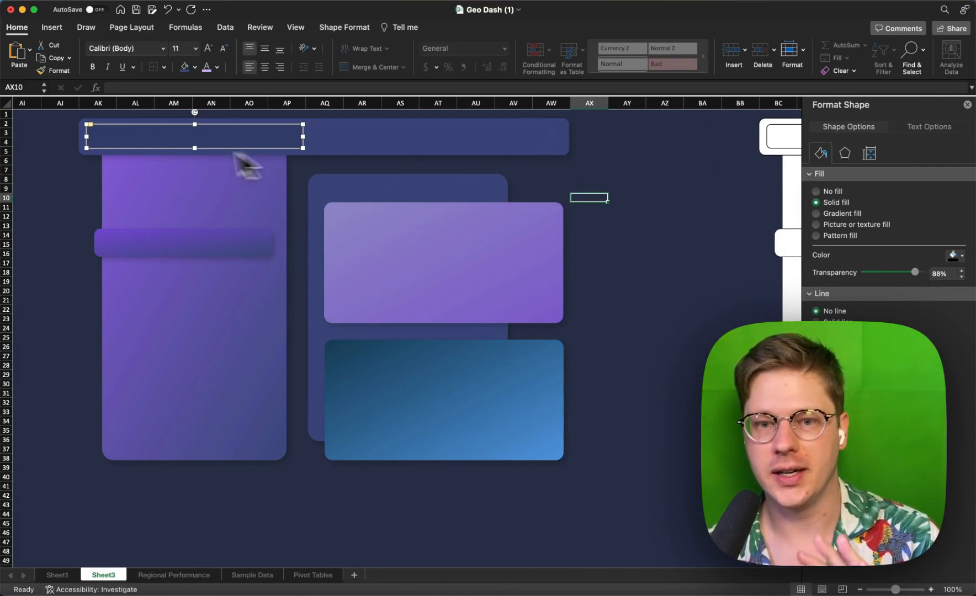
pyautogui.click(609, 278)
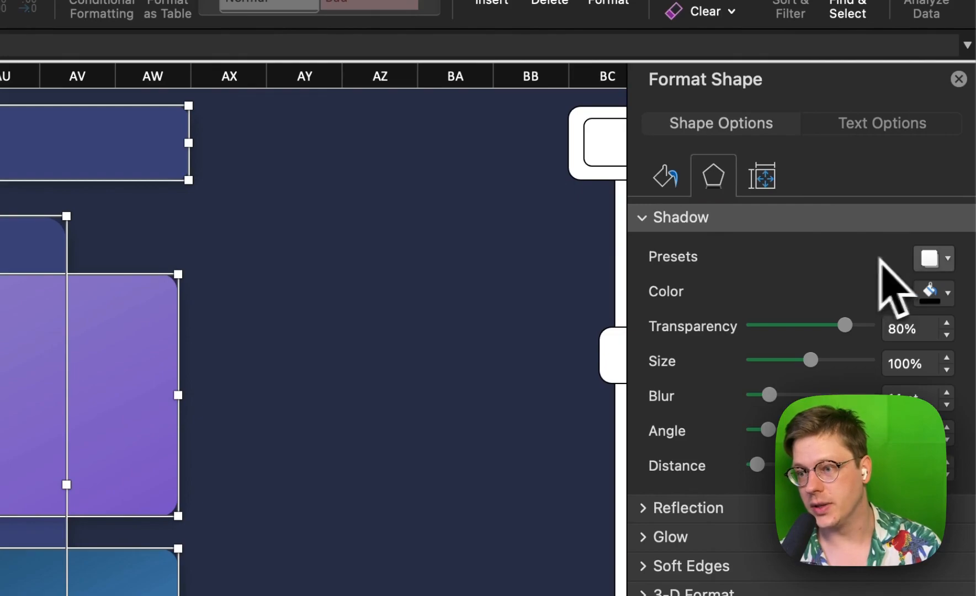
# Apply an outer shadow preset (80% transparency, 14 pt blur, 6 pt distance) to all panels.
pyautogui.click(945, 259)
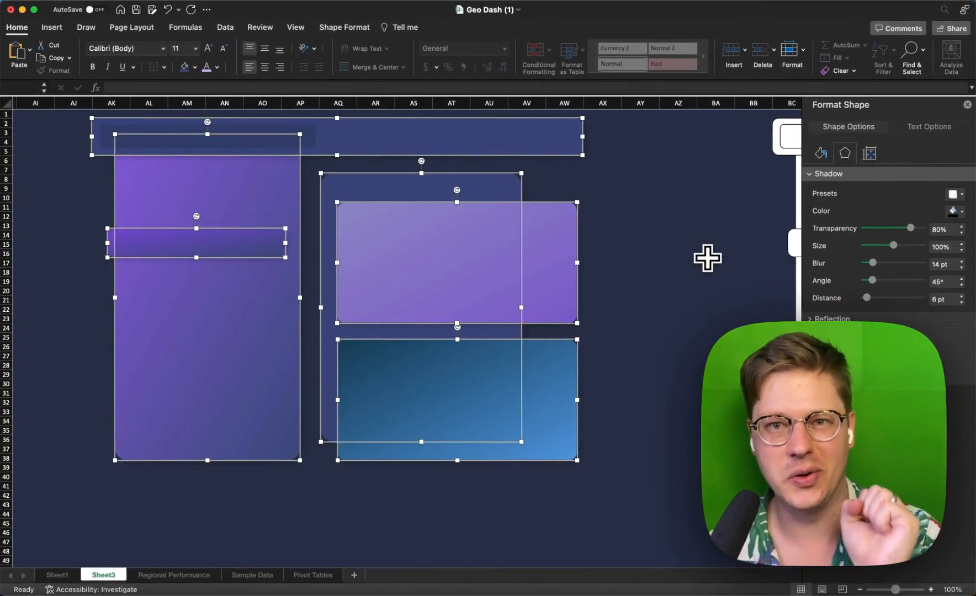
pyautogui.click(715, 266)
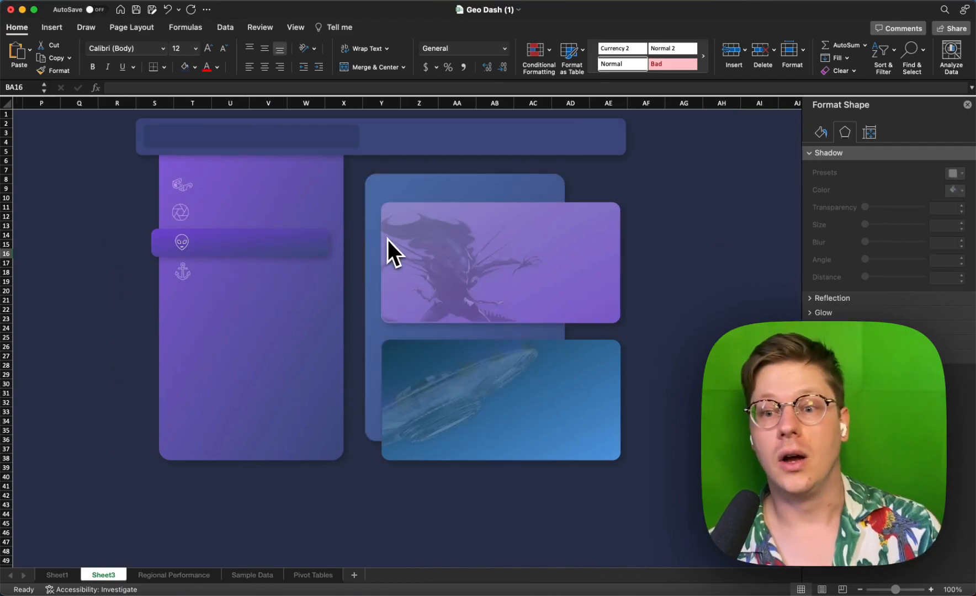
pyautogui.moveTo(345, 249)
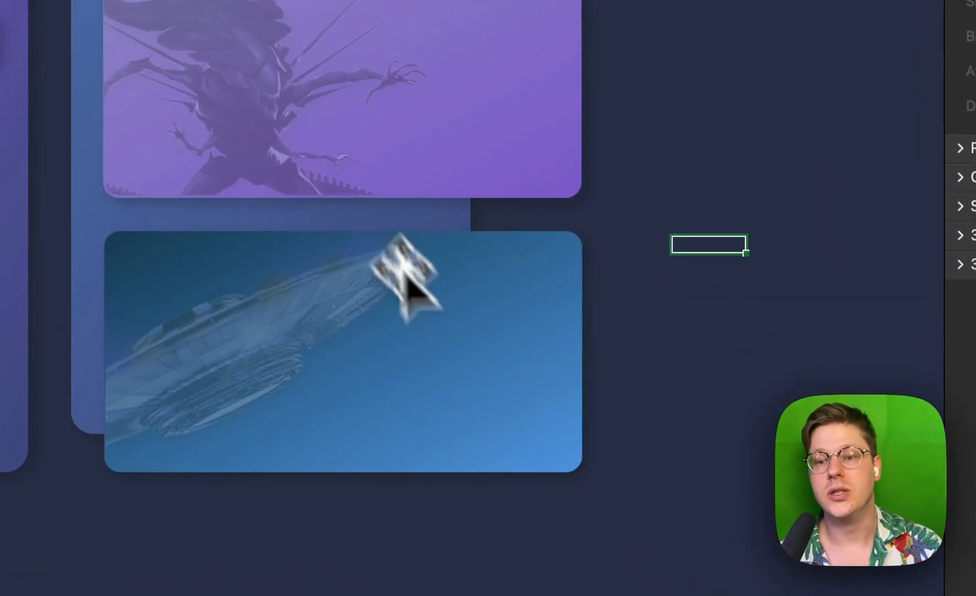
# Move the UFO image out beside the cards and nudge the upper purple card into place.
pyautogui.moveTo(404, 281); pyautogui.dragTo(678, 349)
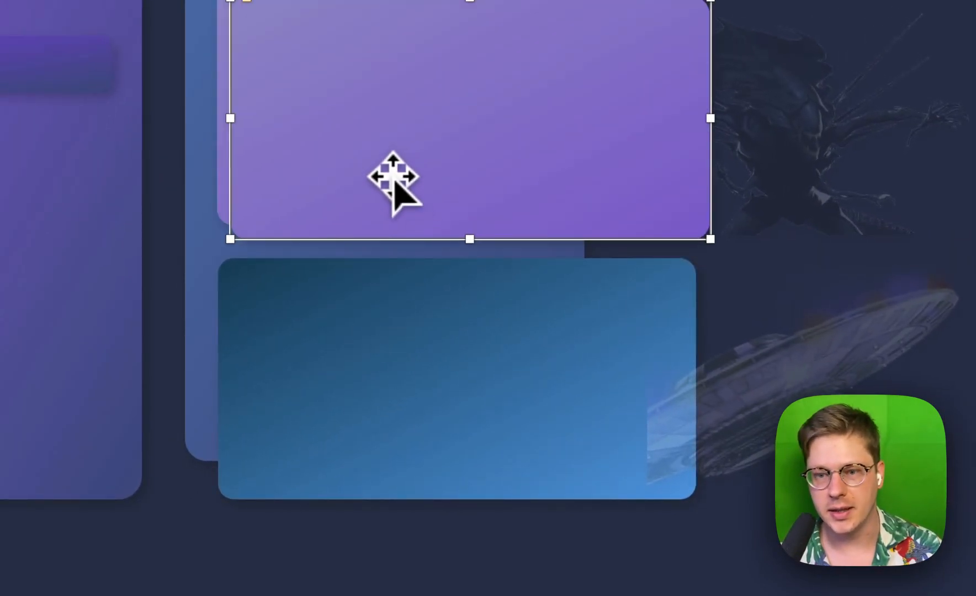
pyautogui.moveTo(392, 178); pyautogui.dragTo(376, 159)
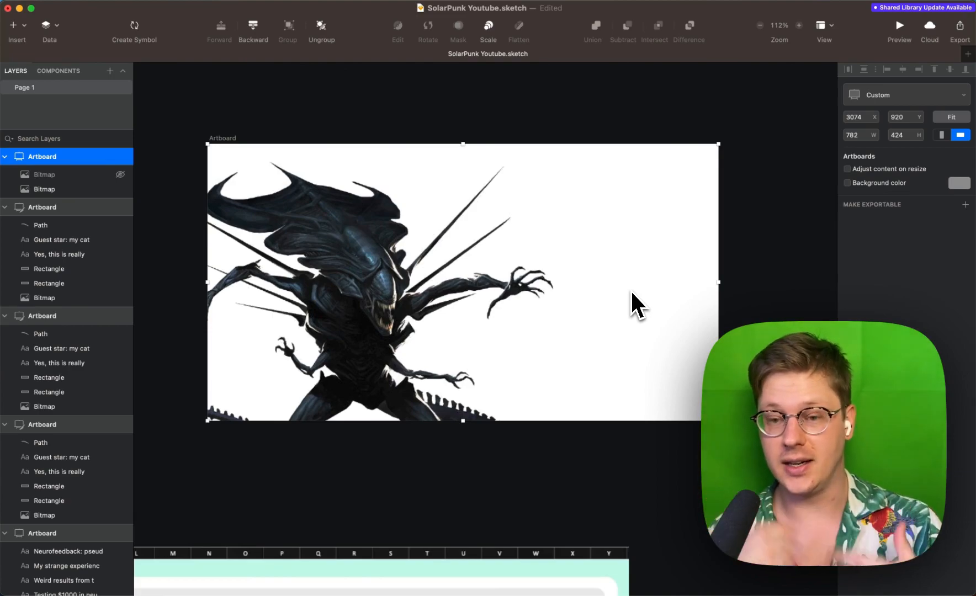
pyautogui.moveTo(203, 169)
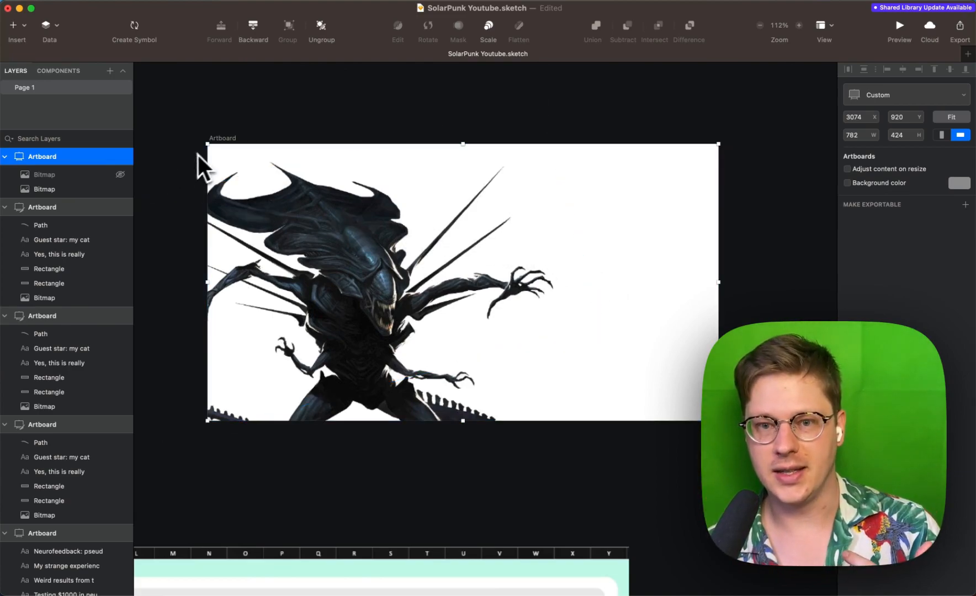
pyautogui.moveTo(526, 186)
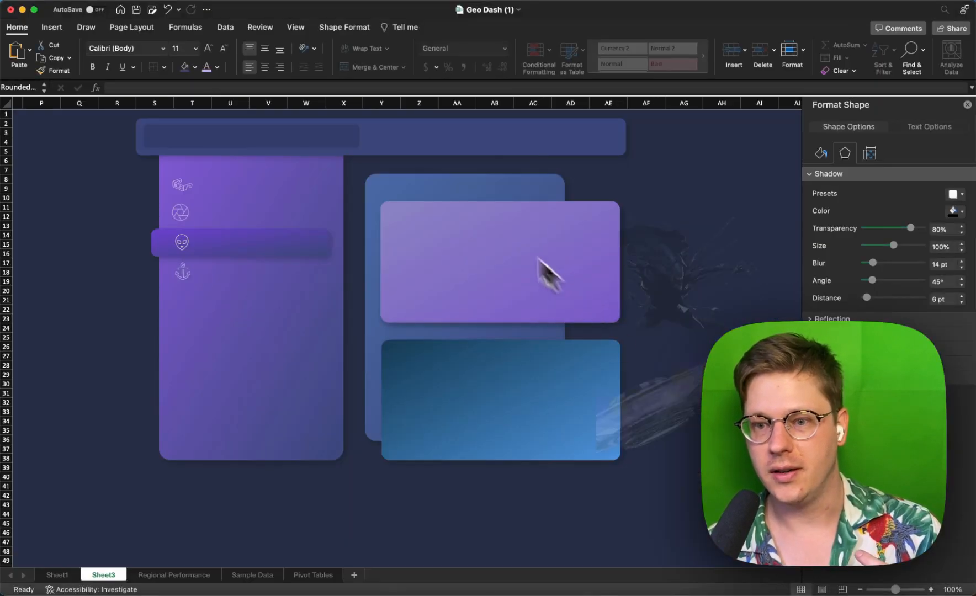
# Switch from Excel to the Sketch file holding the alien bitmap artboard.
pyautogui.click(498, 261)
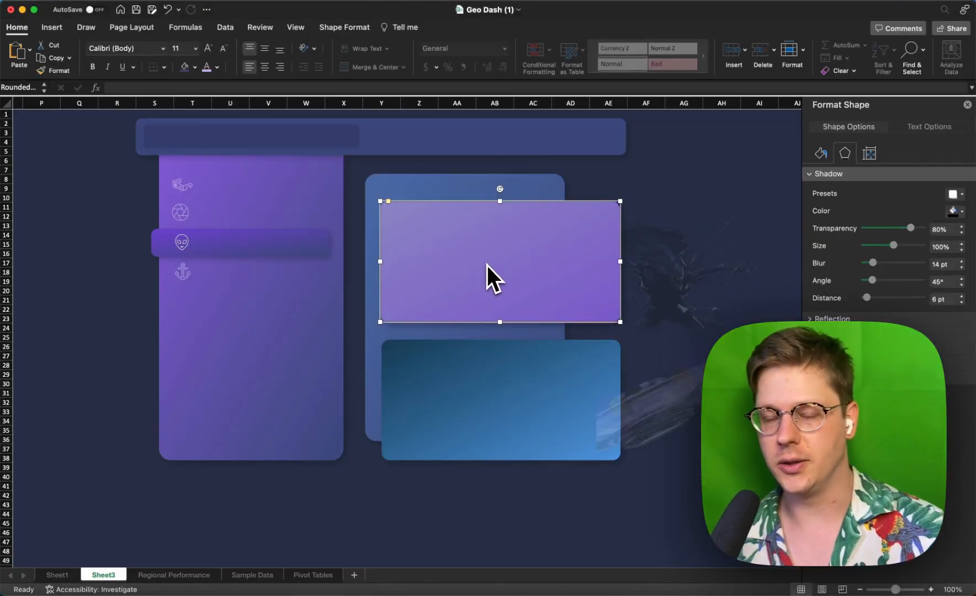
pyautogui.press('cmd+tab')
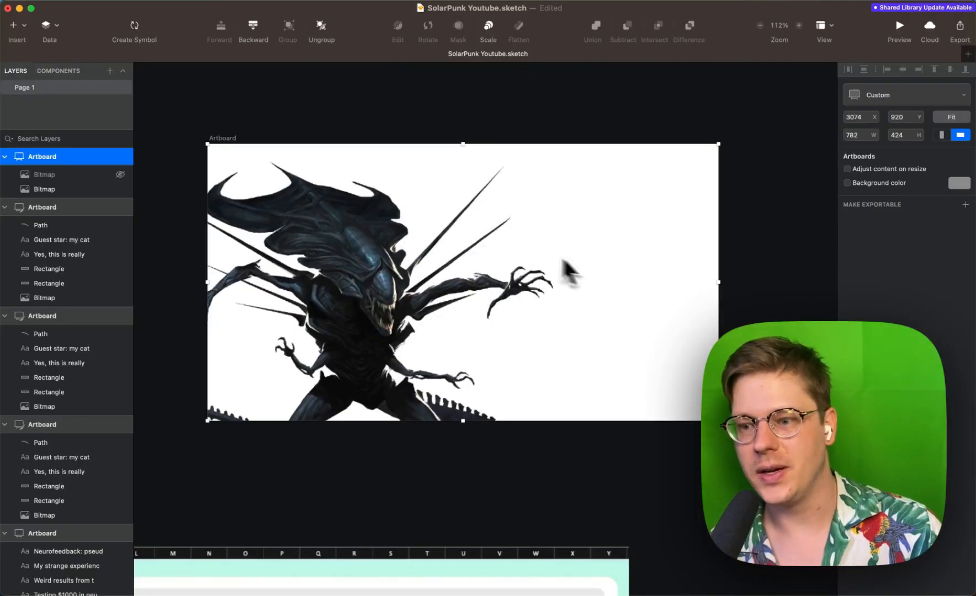
pyautogui.moveTo(532, 259)
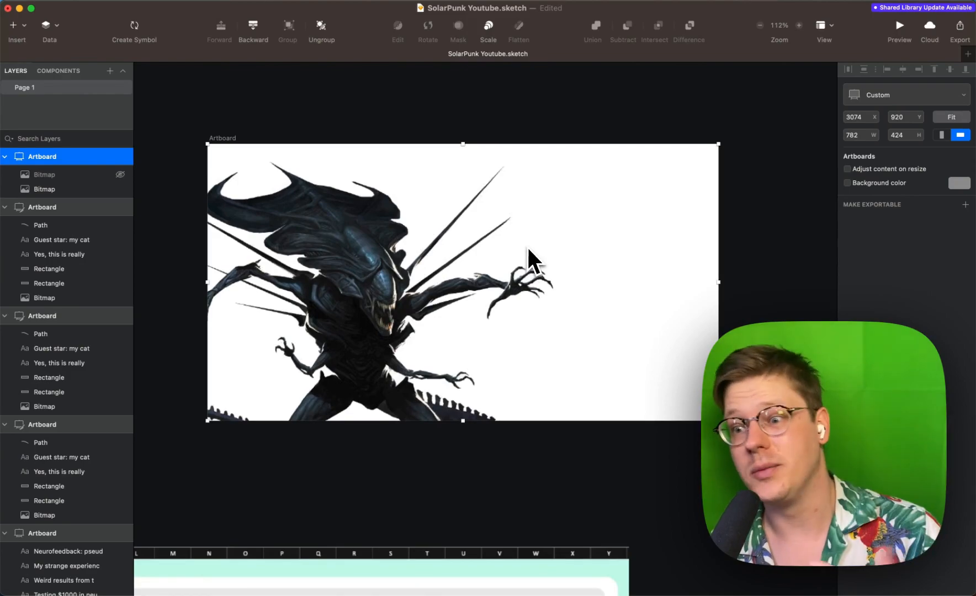
pyautogui.moveTo(553, 275)
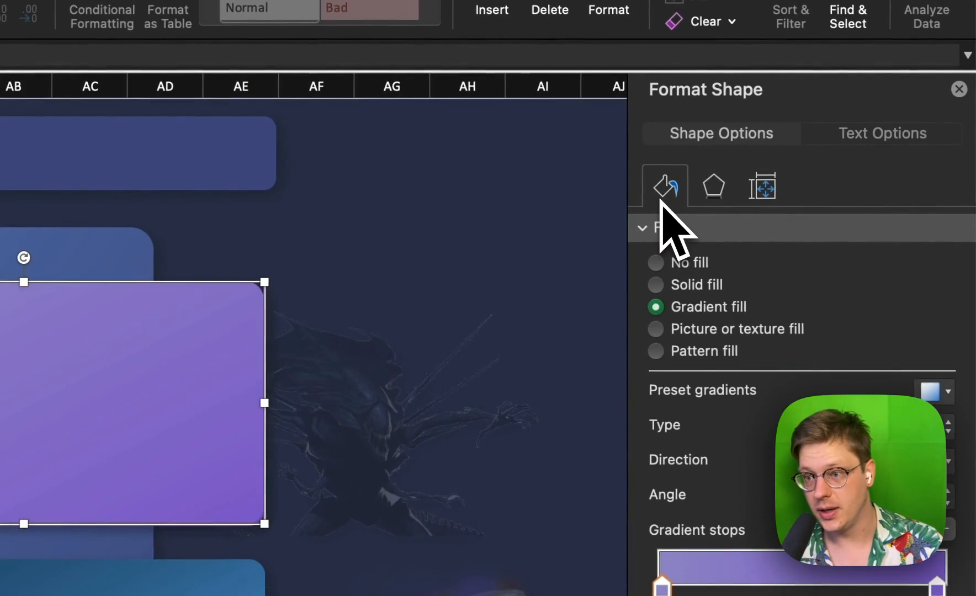
pyautogui.moveTo(710, 368)
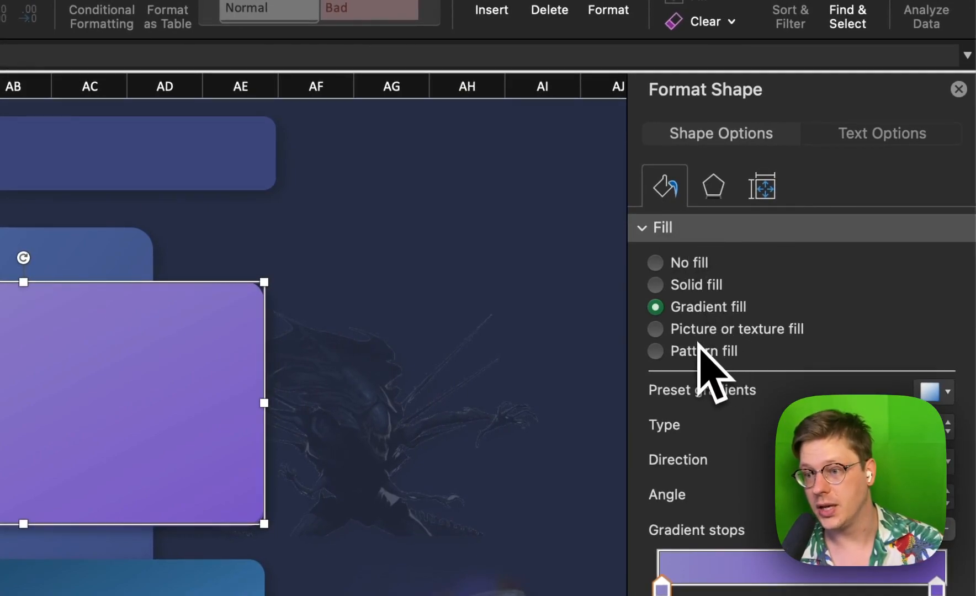
# Fill the purple card with the alien picture and place the UFO image across the blue card.
pyautogui.click(655, 329)
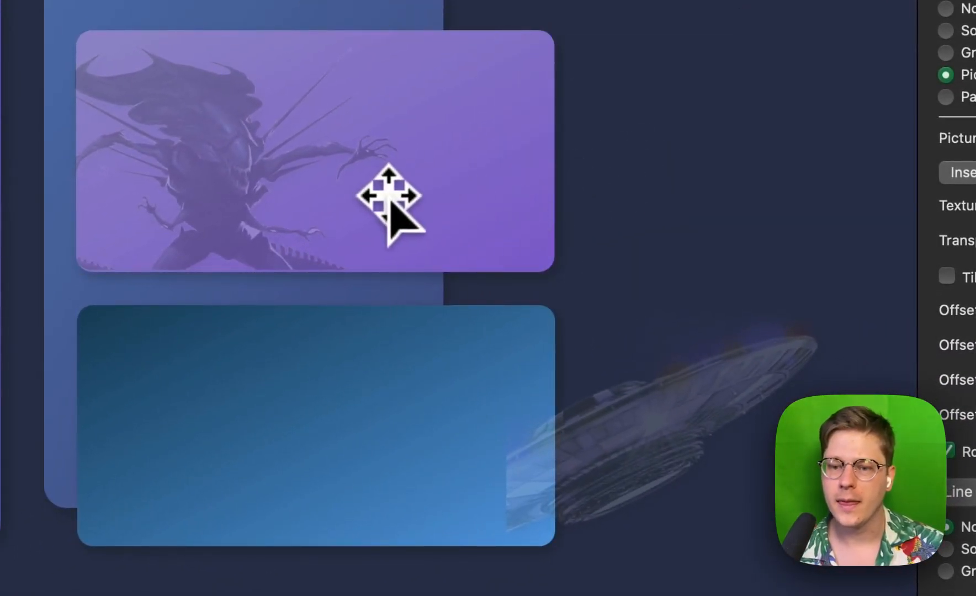
pyautogui.moveTo(391, 195); pyautogui.dragTo(408, 165)
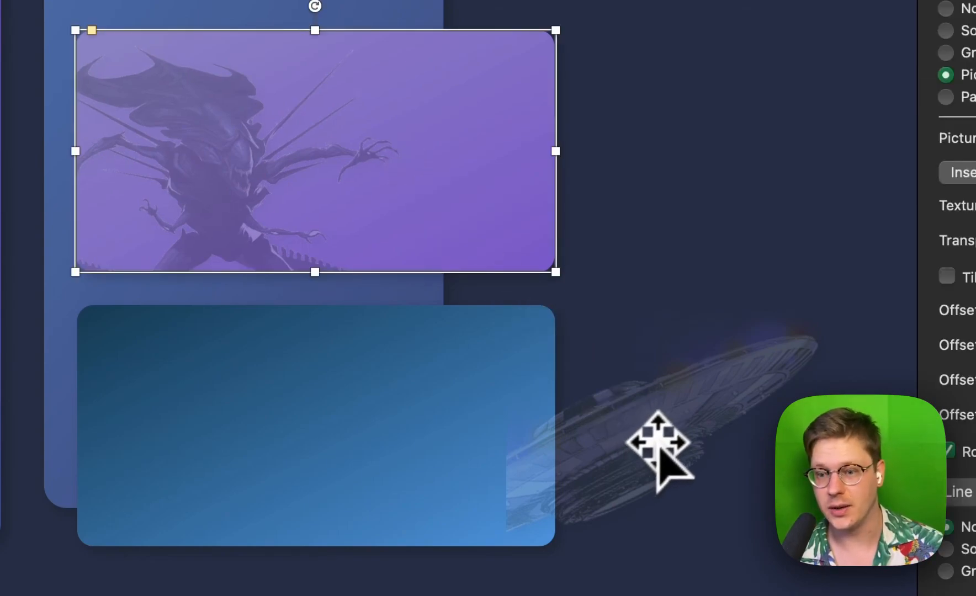
pyautogui.moveTo(654, 441); pyautogui.dragTo(285, 385)
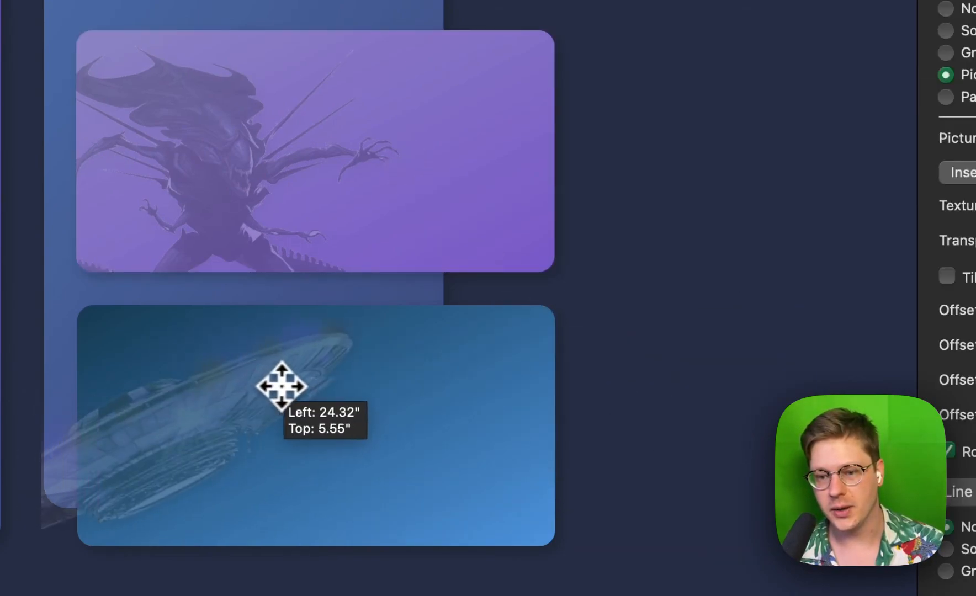
pyautogui.moveTo(286, 386); pyautogui.dragTo(309, 382)
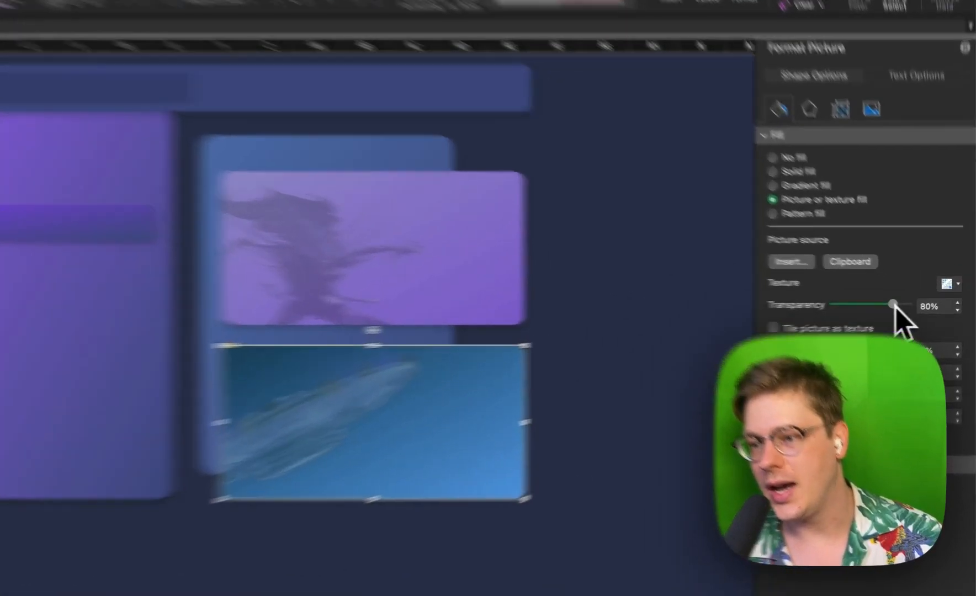
# Fade the UFO and alien pictures with the Transparency sliders so they sit translucent in the cards.
pyautogui.moveTo(894, 306); pyautogui.dragTo(818, 296)
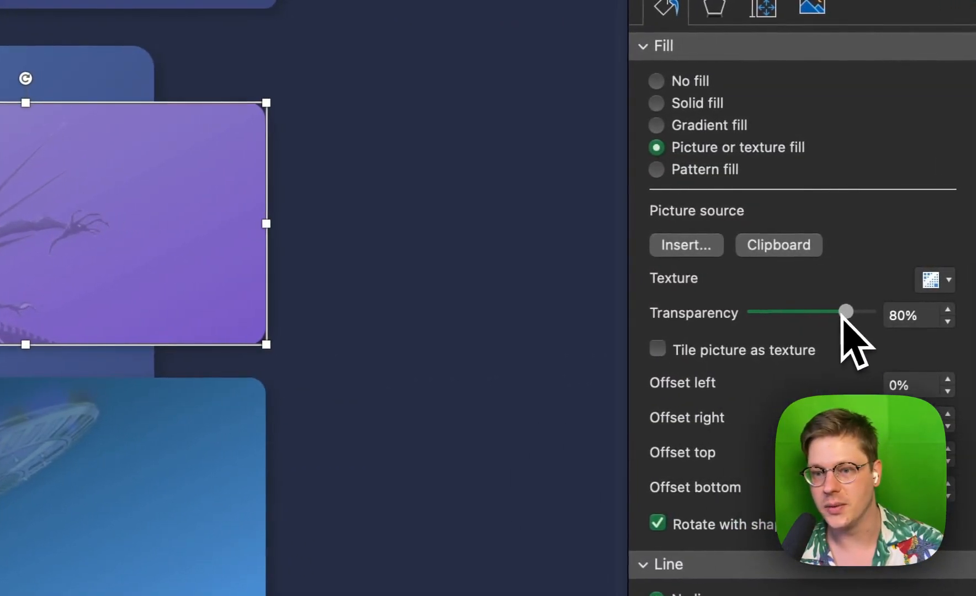
pyautogui.moveTo(847, 311); pyautogui.dragTo(825, 311)
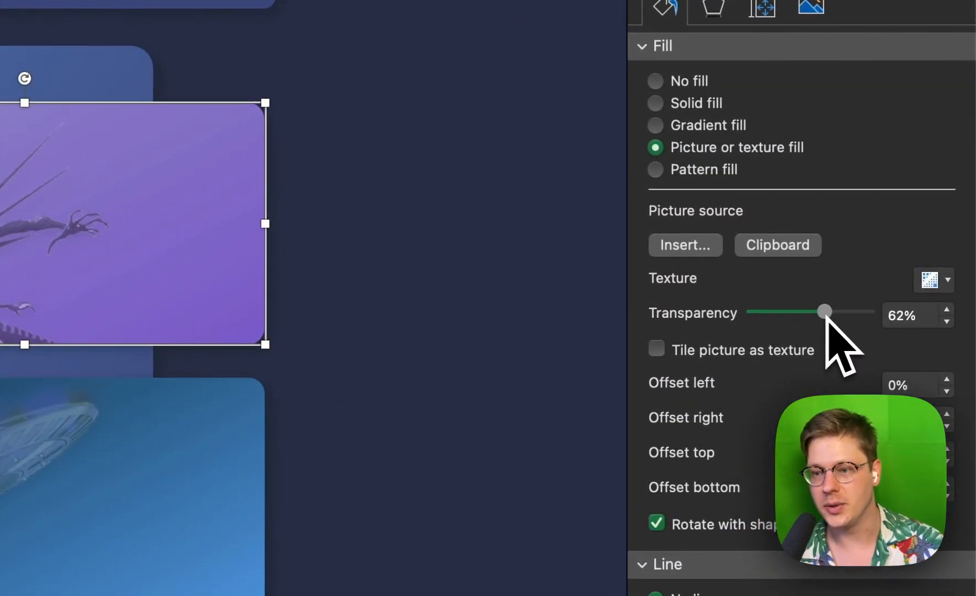
pyautogui.click(947, 311)
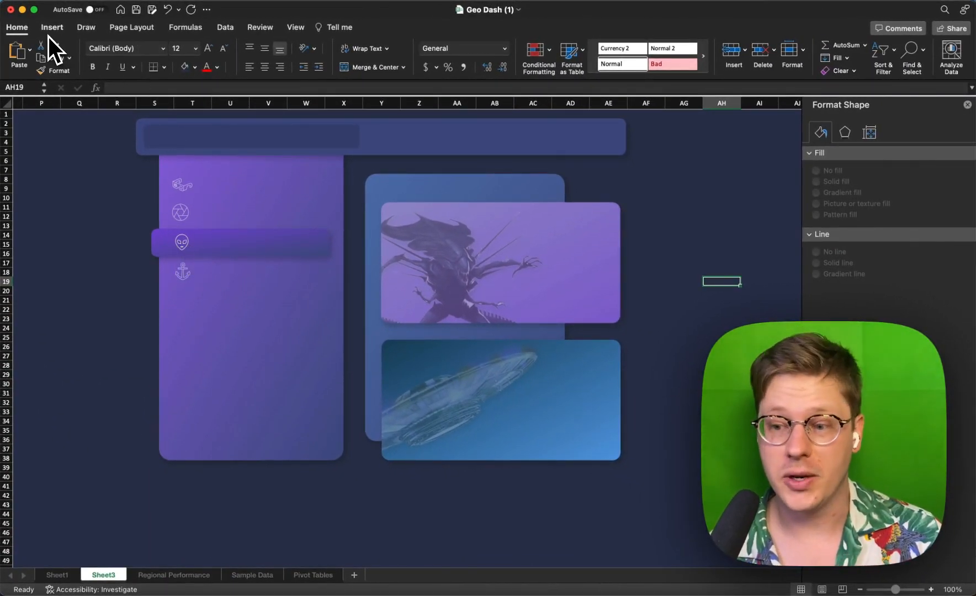
# Insert menu icons from the icon library and give them a solid fill with no outline.
pyautogui.click(52, 26)
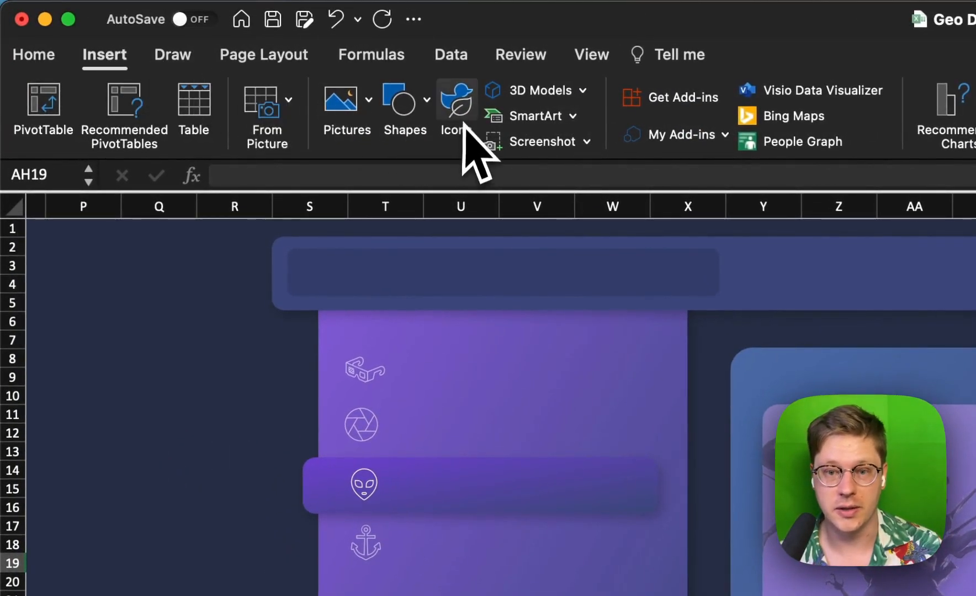
pyautogui.click(456, 103)
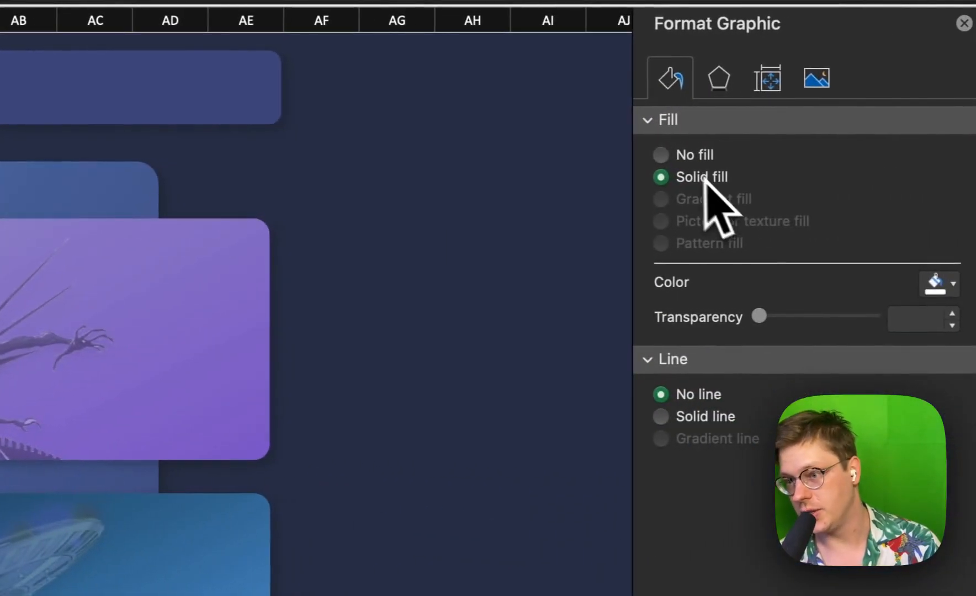
pyautogui.click(951, 284)
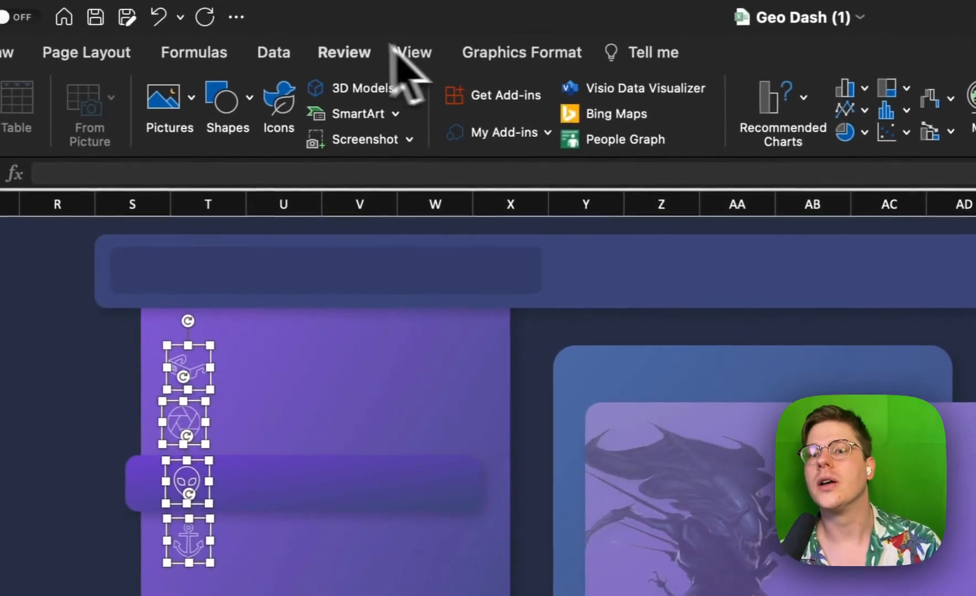
# Centre the four selected menu icons on one vertical line with Align Center.
pyautogui.click(511, 52)
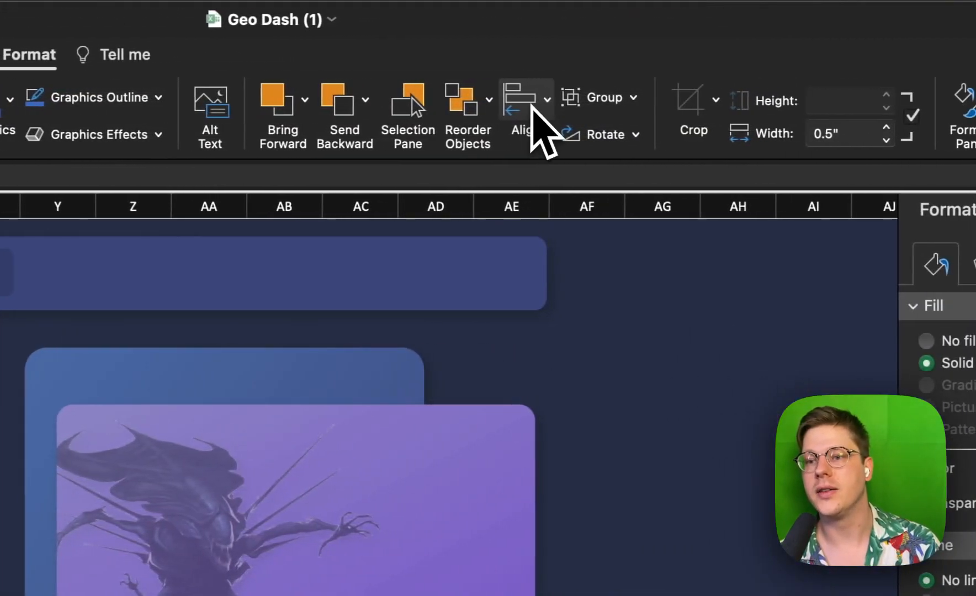
pyautogui.click(524, 101)
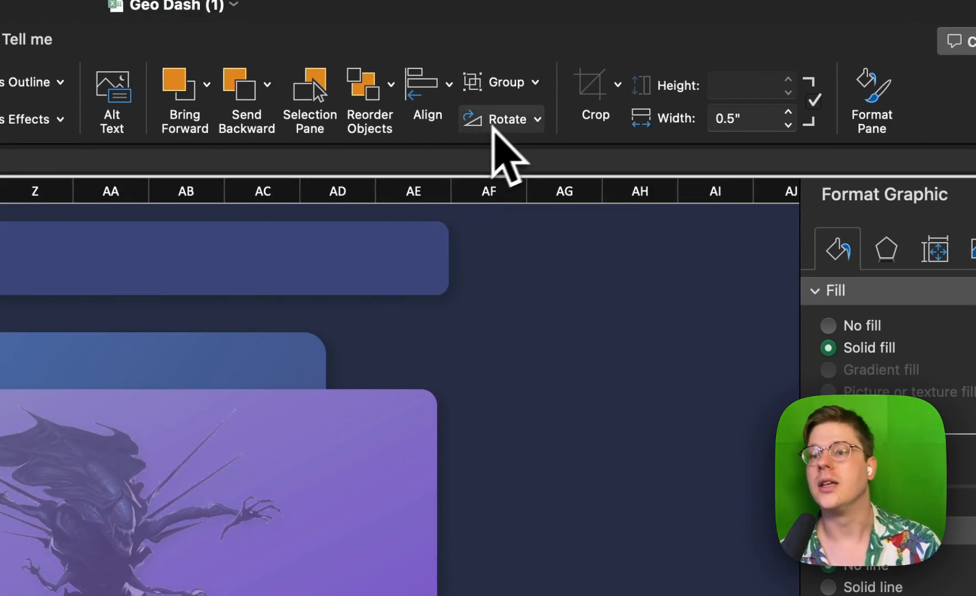
pyautogui.click(427, 100)
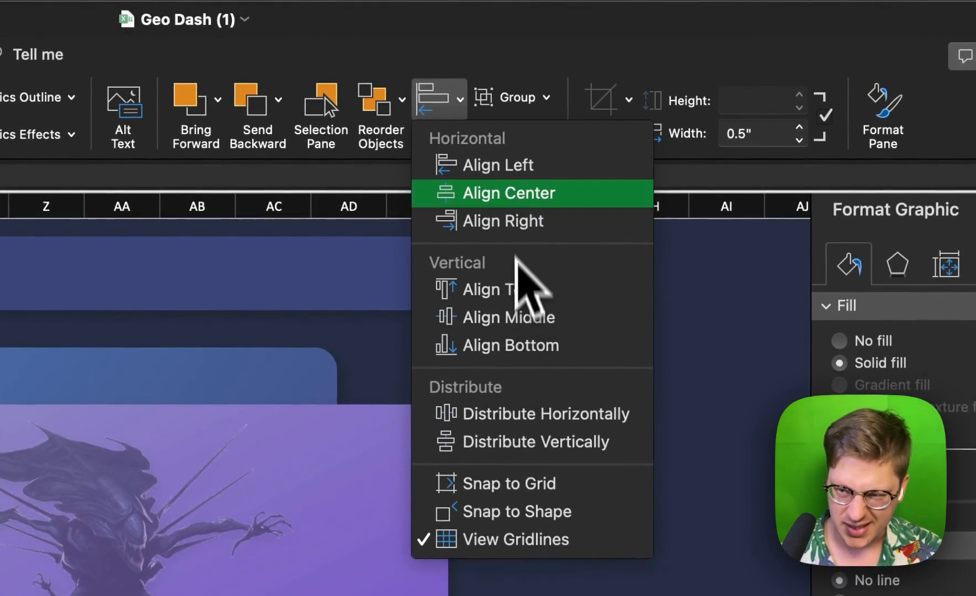
pyautogui.click(512, 192)
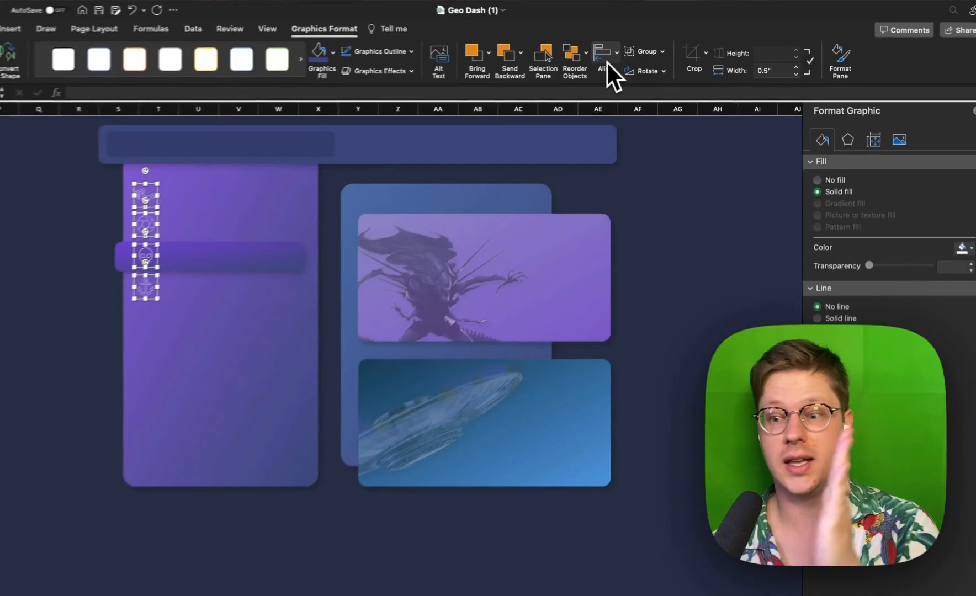
# Distribute the icons vertically so they are evenly spaced down the side panel.
pyautogui.click(613, 51)
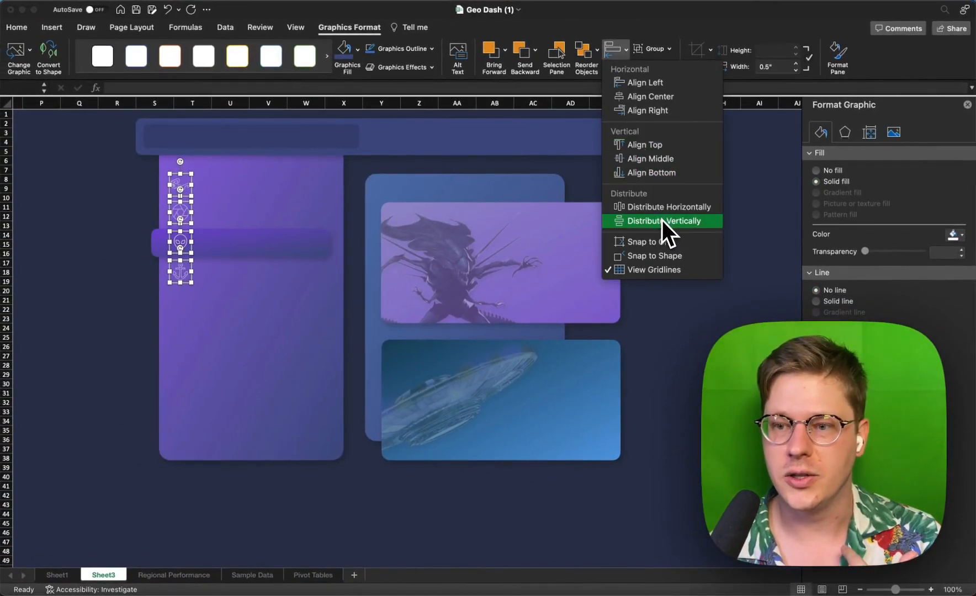
pyautogui.moveTo(663, 206)
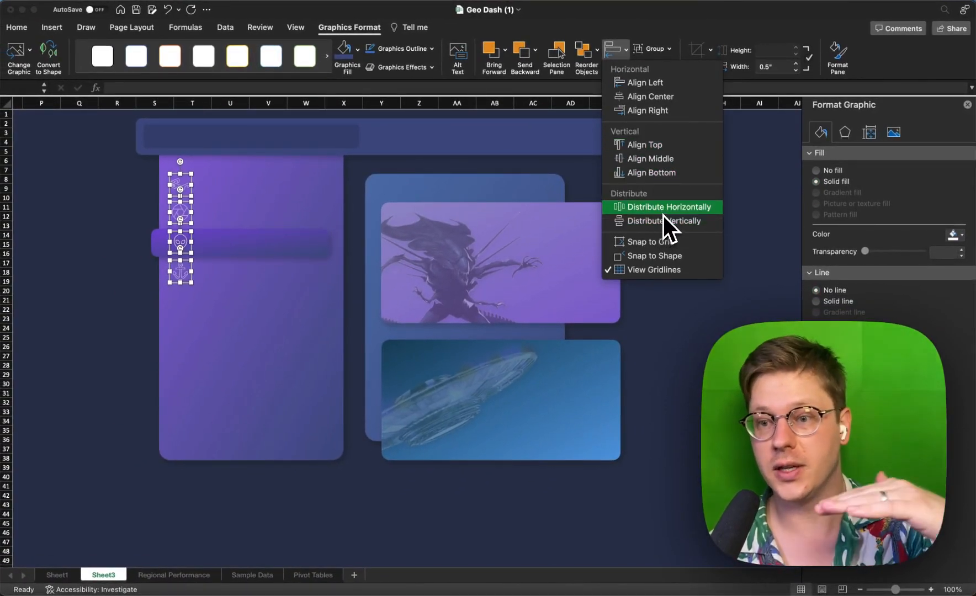
pyautogui.click(664, 207)
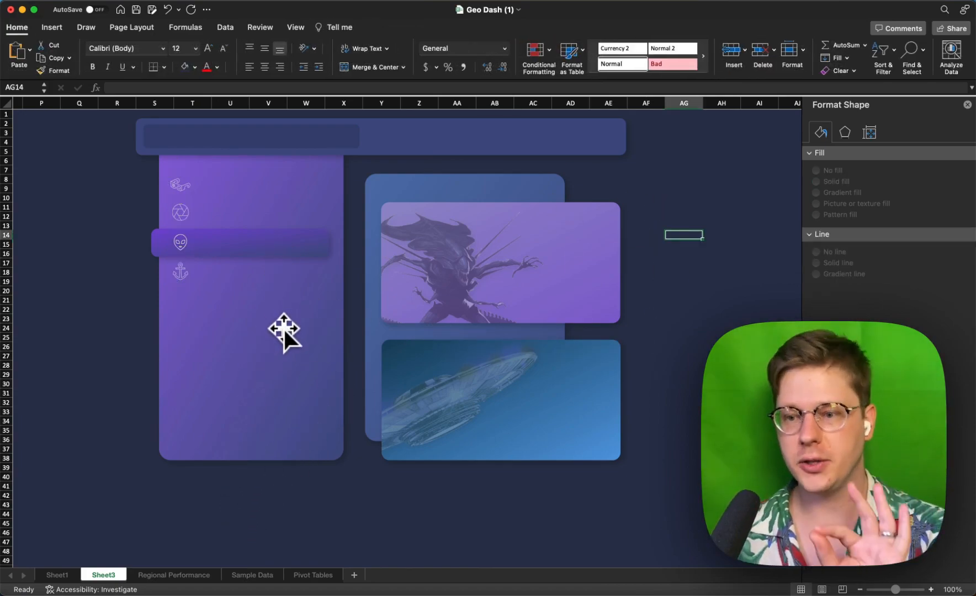
pyautogui.moveTo(249, 265)
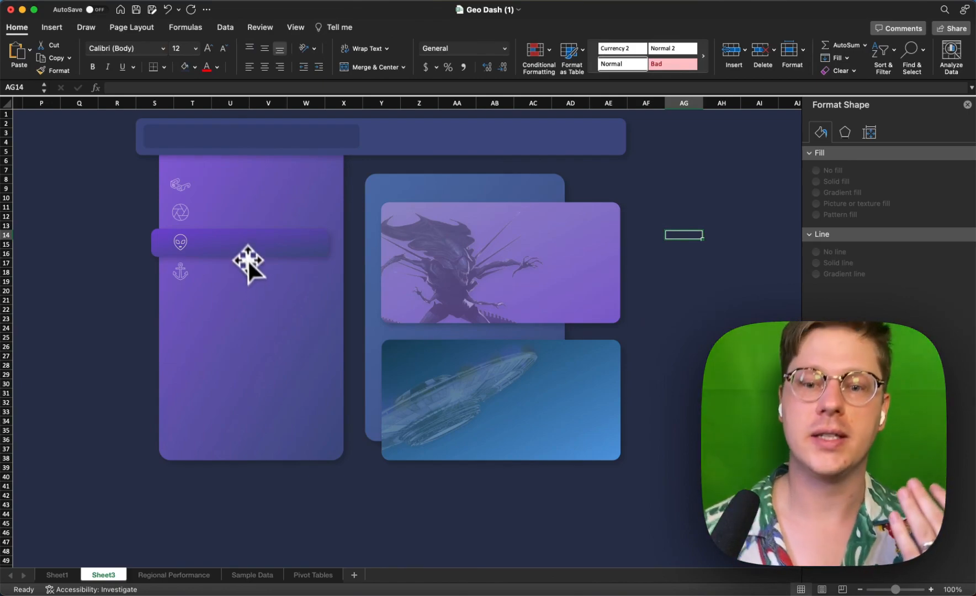
# Send the menu highlight bar backward one layer so the alien icon shows on top.
pyautogui.rightClick(246, 261)
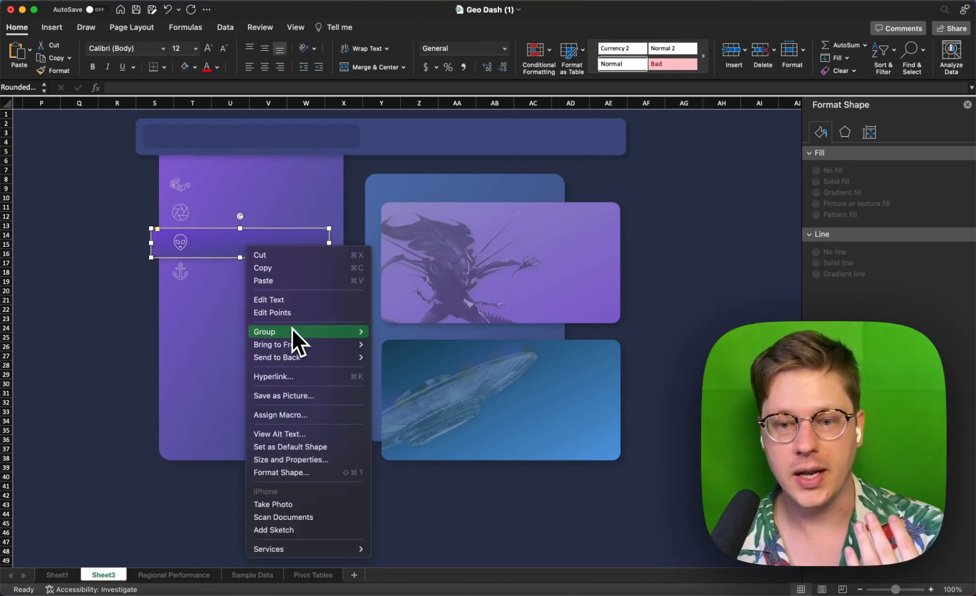
pyautogui.moveTo(277, 345)
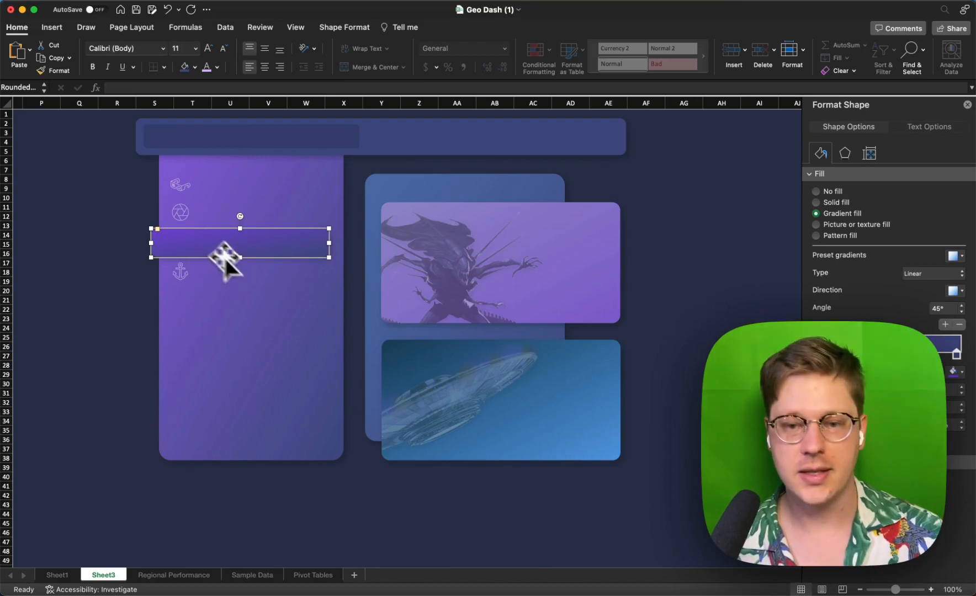
pyautogui.rightClick(224, 261)
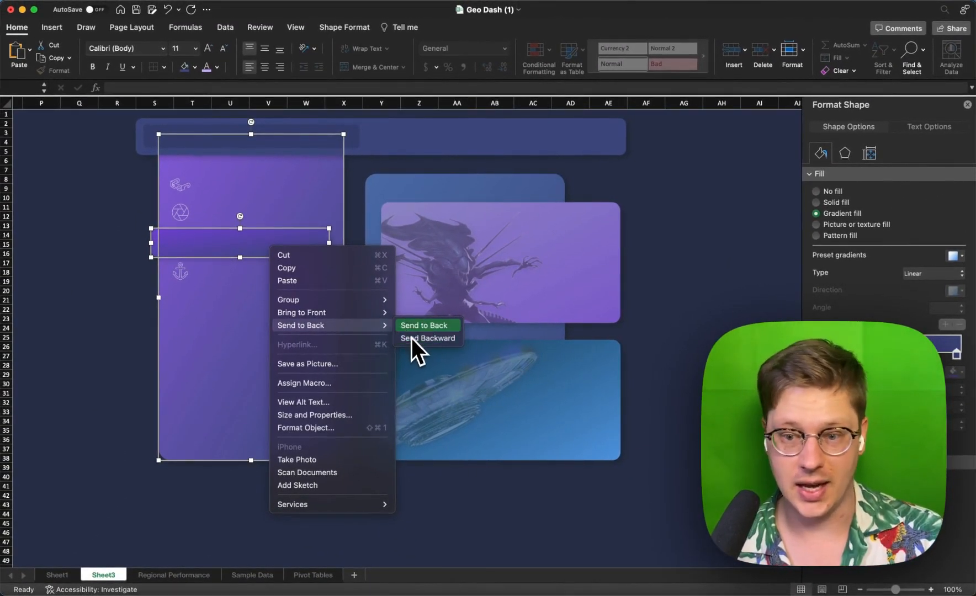
pyautogui.click(423, 326)
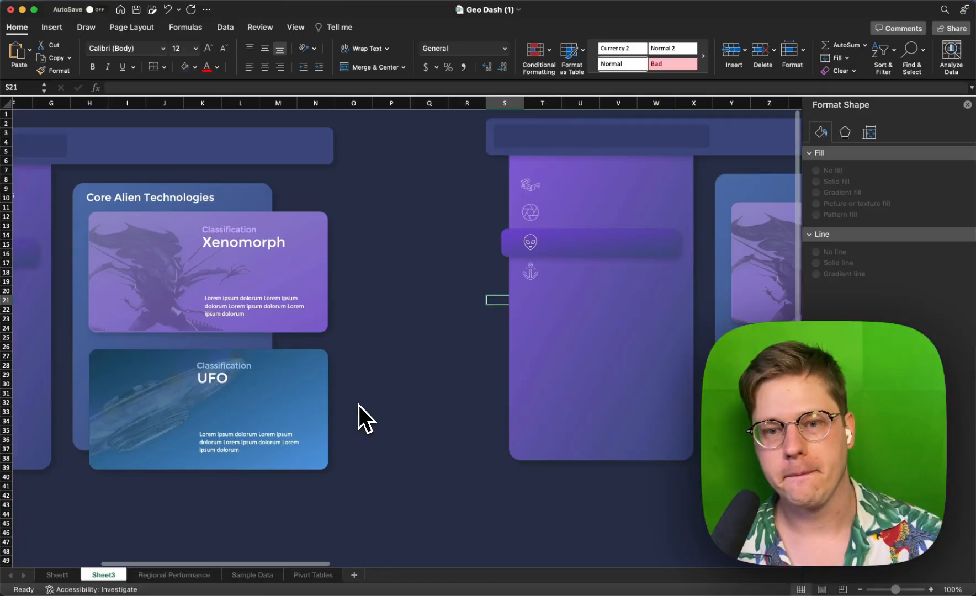
# Scroll left to view the finished dashboard, then back right to the unlabelled copy.
pyautogui.hscroll(-3)
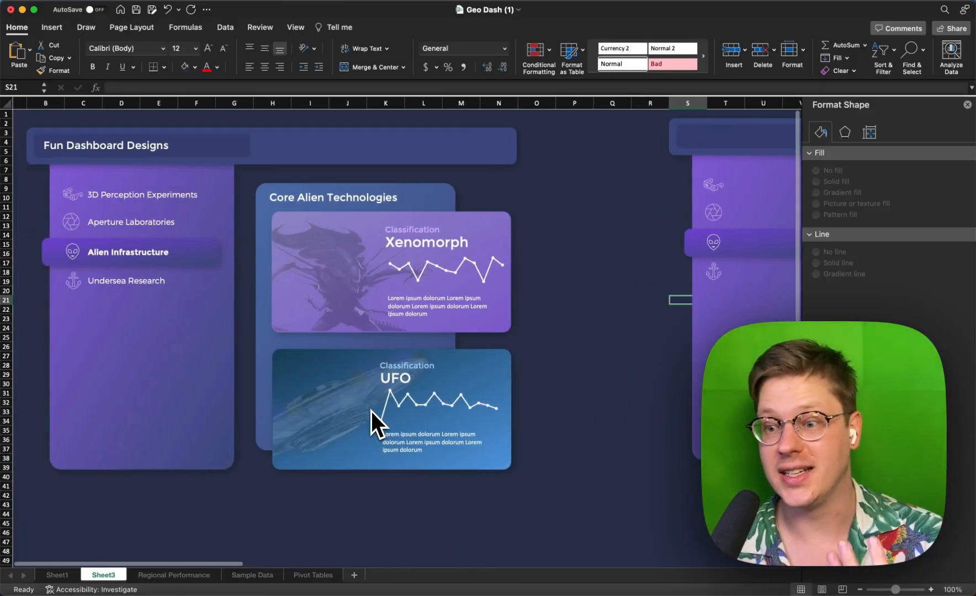
pyautogui.hscroll(3)
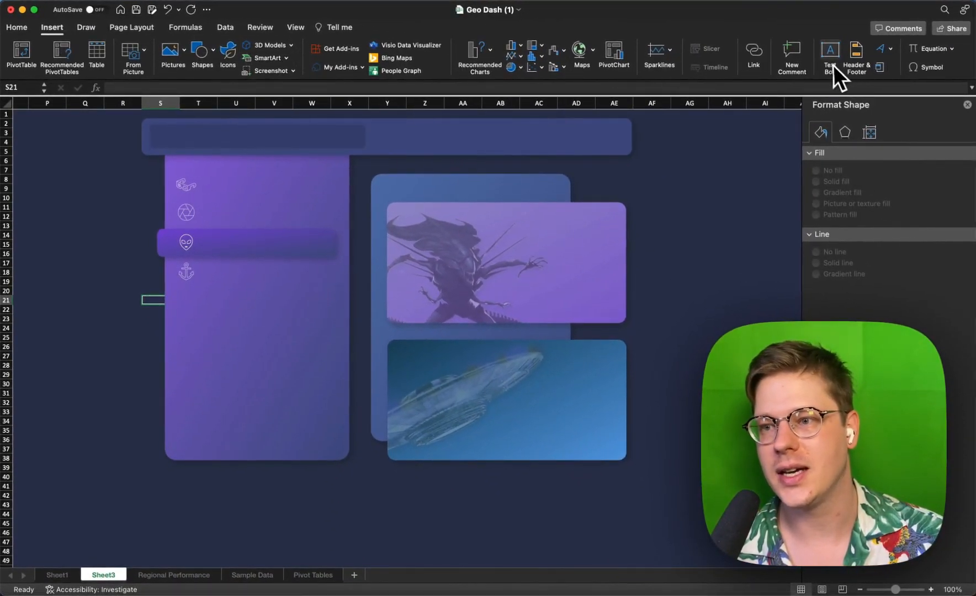
# Add the Cool Alien Dashboard heading text box and make it large bold Montserrat.
pyautogui.click(830, 55)
pyautogui.write('Cool Alien Dashboard')
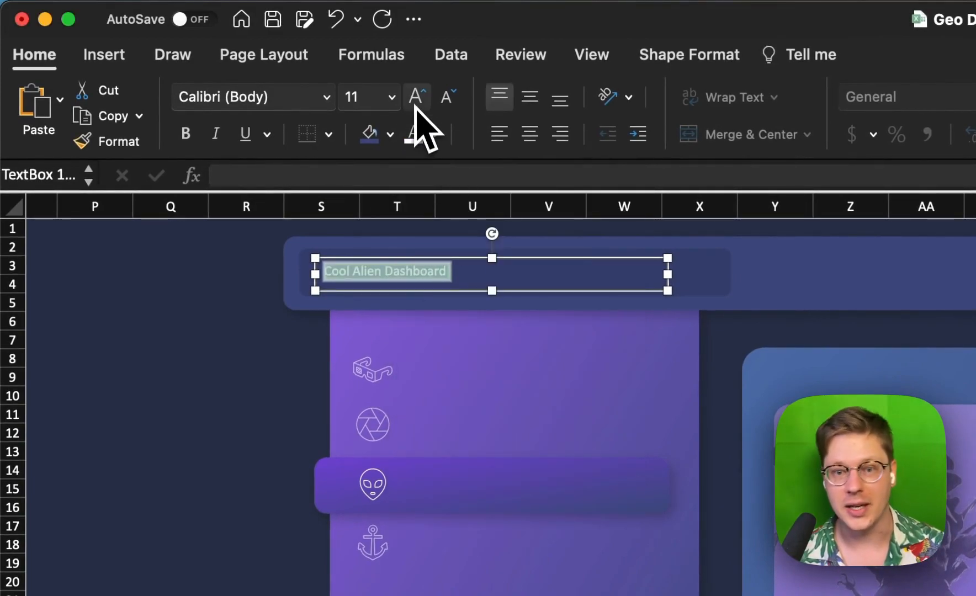
pyautogui.click(416, 96)
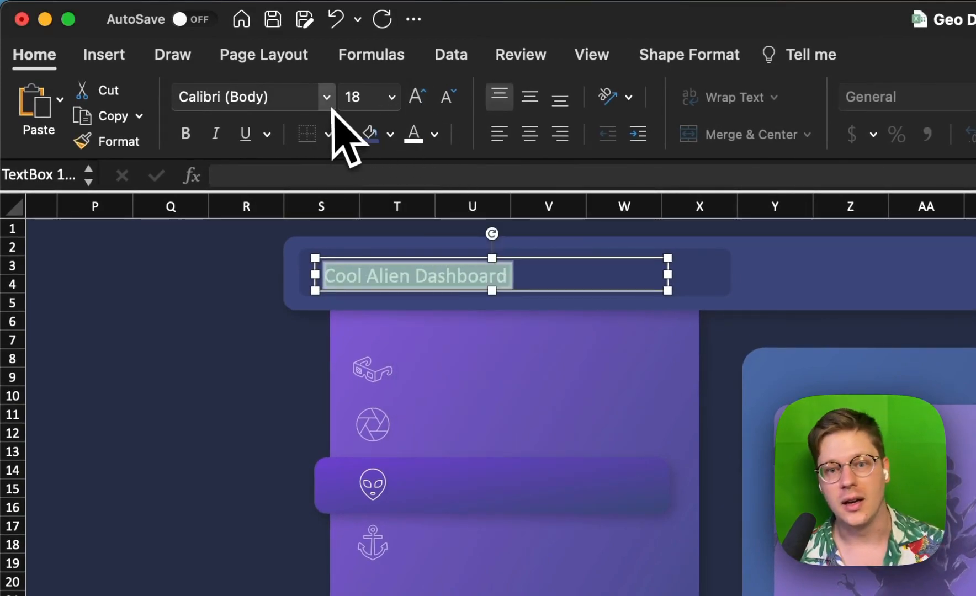
pyautogui.click(325, 96)
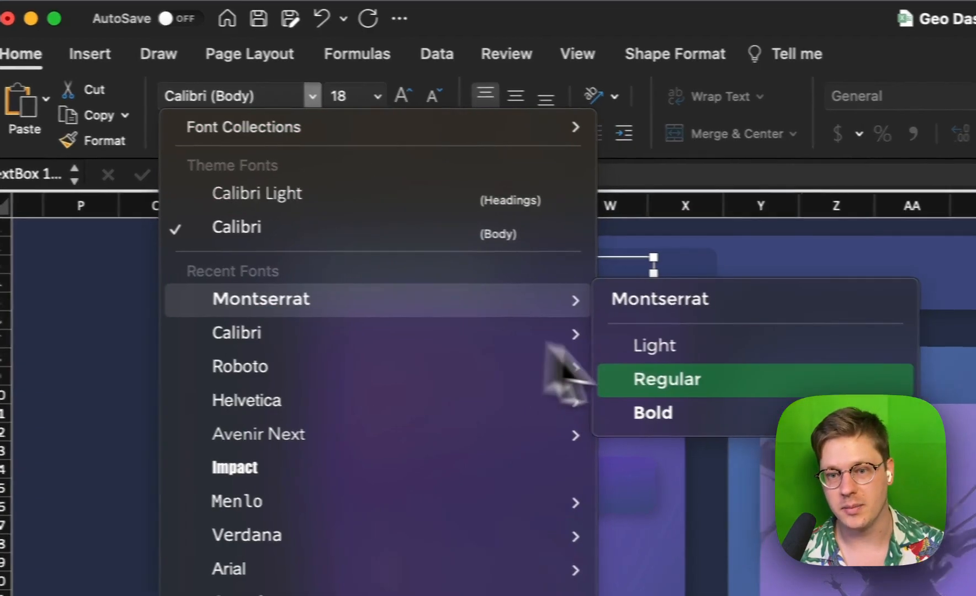
pyautogui.click(666, 379)
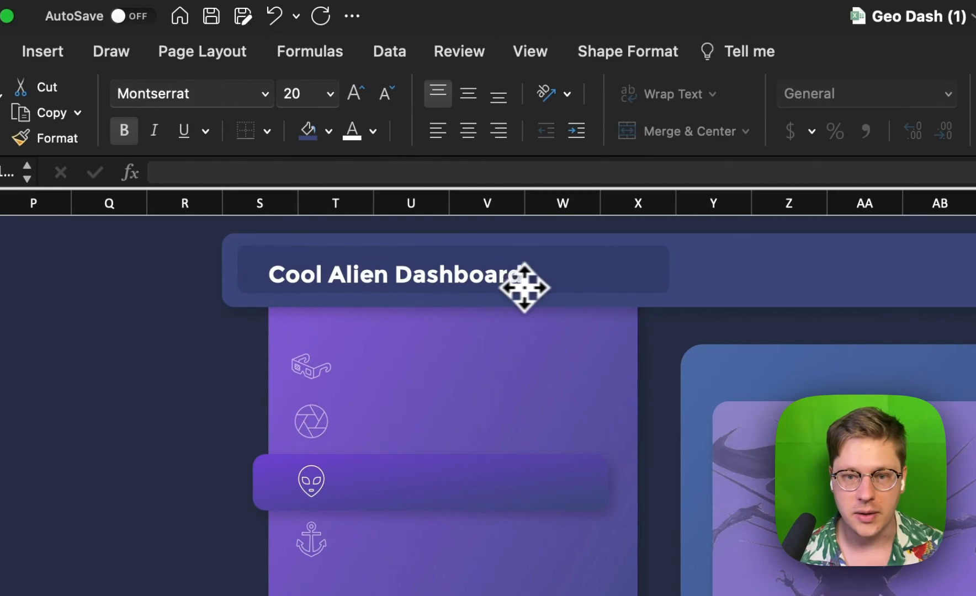
# Move the heading into the top header panel and nudge it into place.
pyautogui.moveTo(524, 286); pyautogui.dragTo(582, 280)
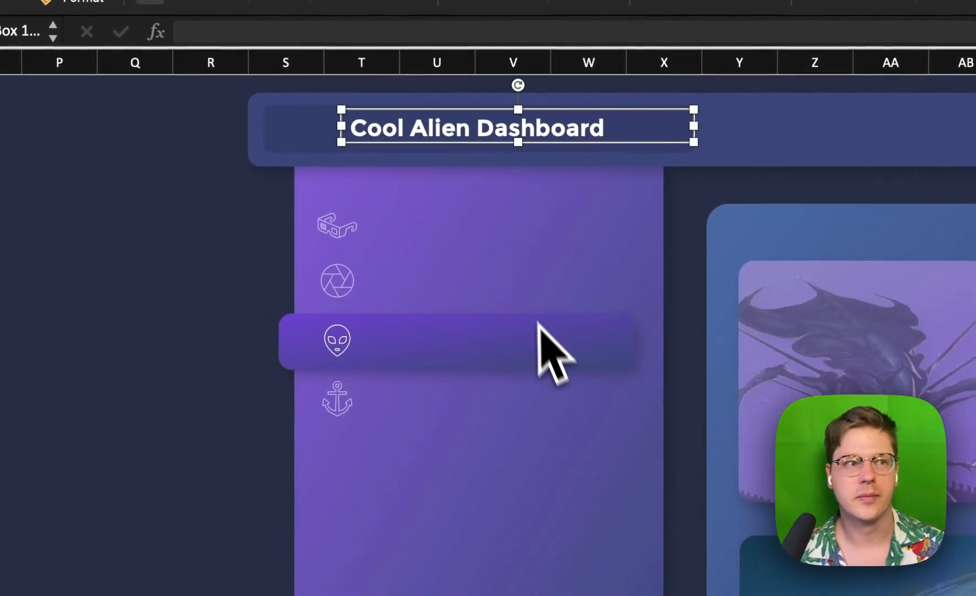
pyautogui.moveTo(517, 128); pyautogui.dragTo(528, 142)
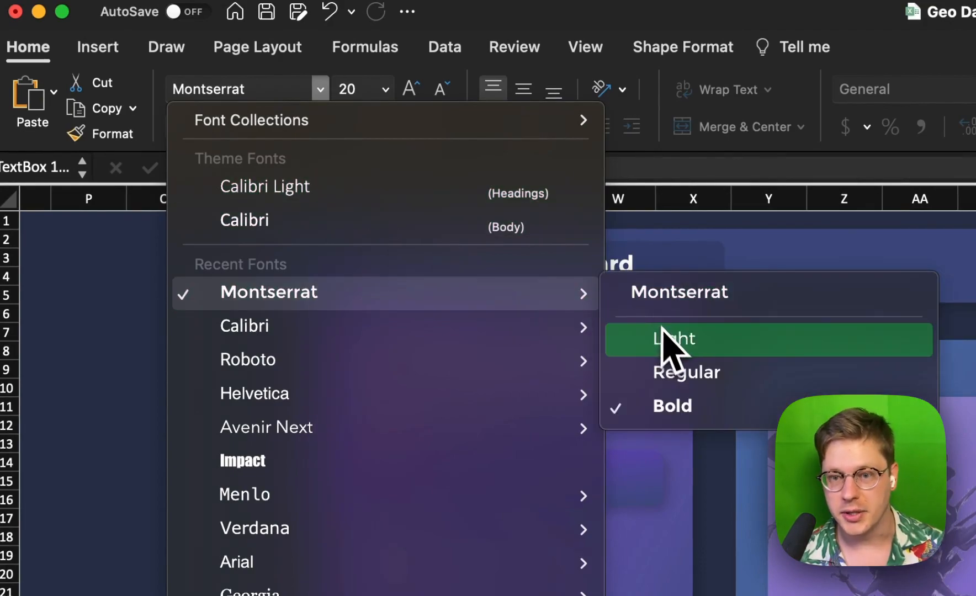
# Switch the text to Montserrat Light and drop copies beside the first and second menu icons.
pyautogui.click(672, 340)
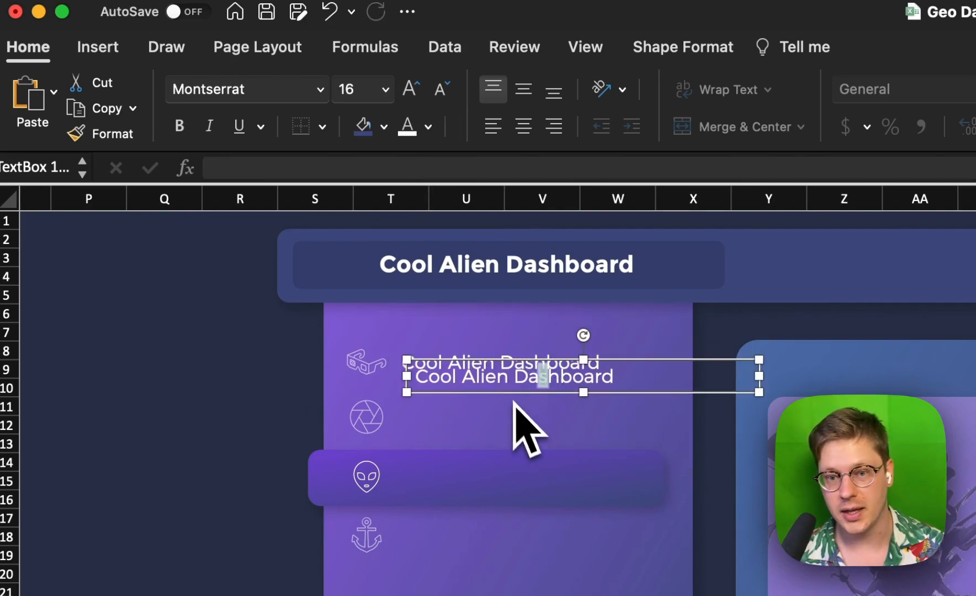
pyautogui.moveTo(510, 376); pyautogui.dragTo(501, 436)
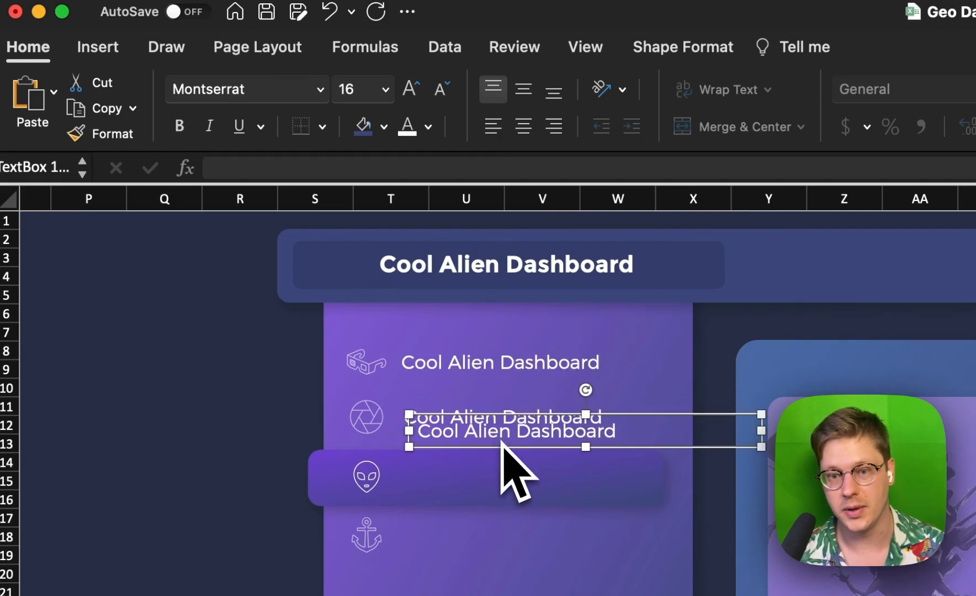
pyautogui.moveTo(510, 433); pyautogui.dragTo(498, 476)
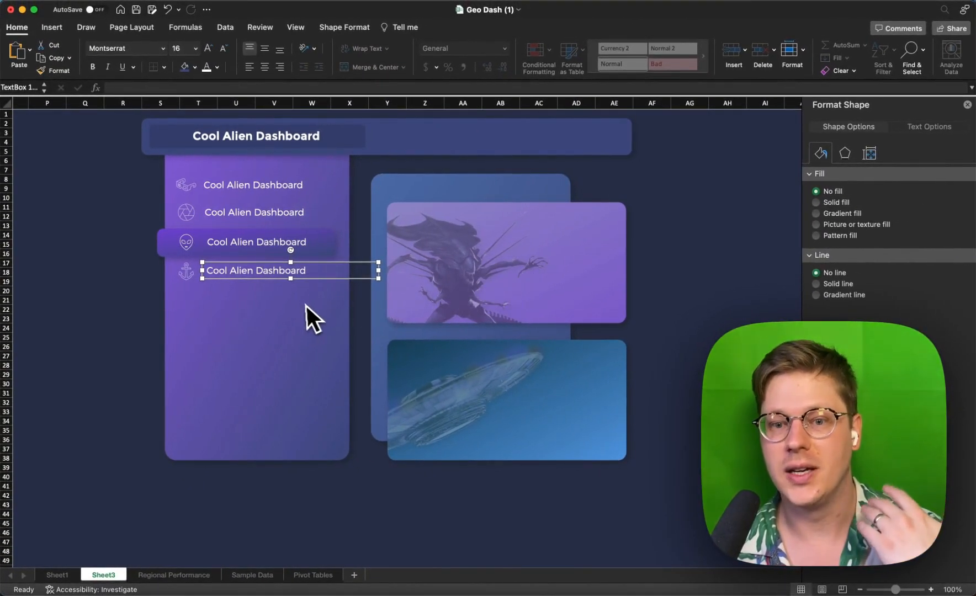
pyautogui.moveTo(301, 258)
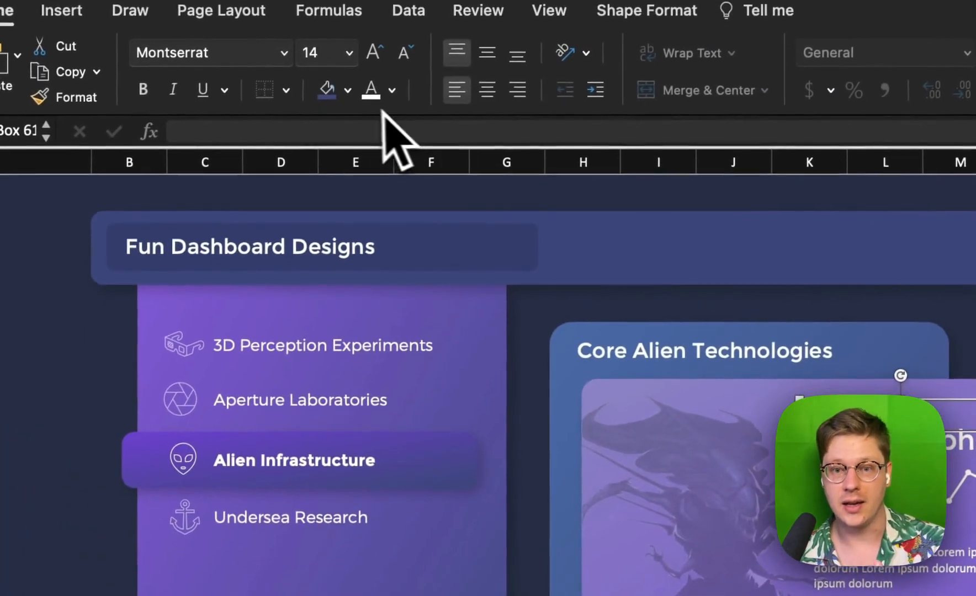
# Colour the renamed labels a light purple shade chosen in More Colors.
pyautogui.click(353, 89)
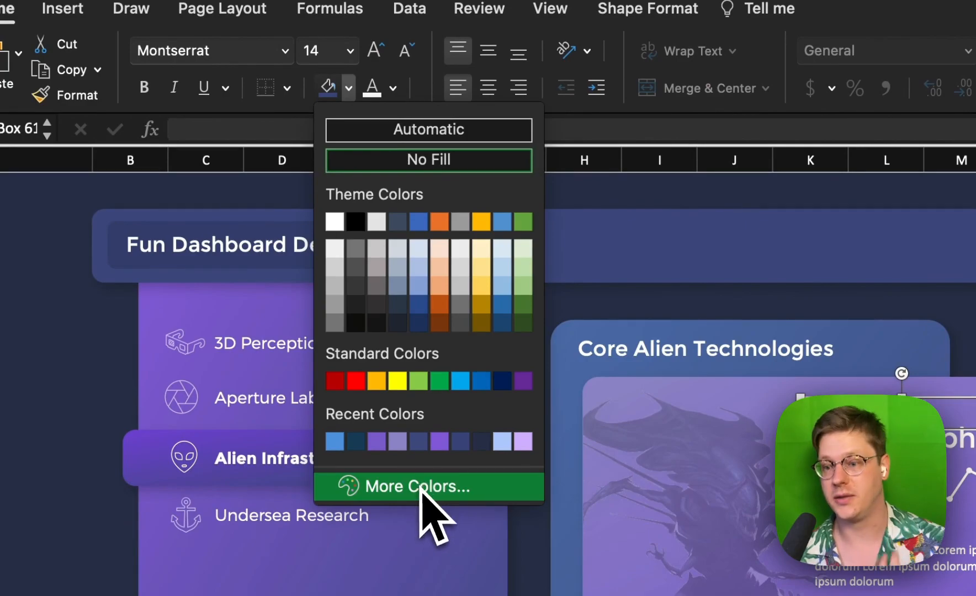
pyautogui.click(425, 486)
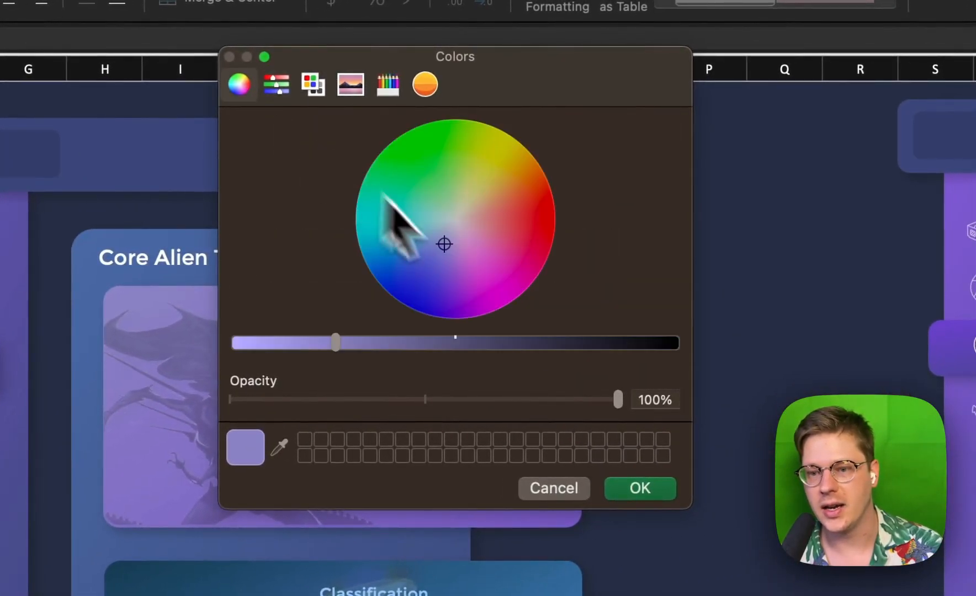
pyautogui.moveTo(334, 342); pyautogui.dragTo(293, 342)
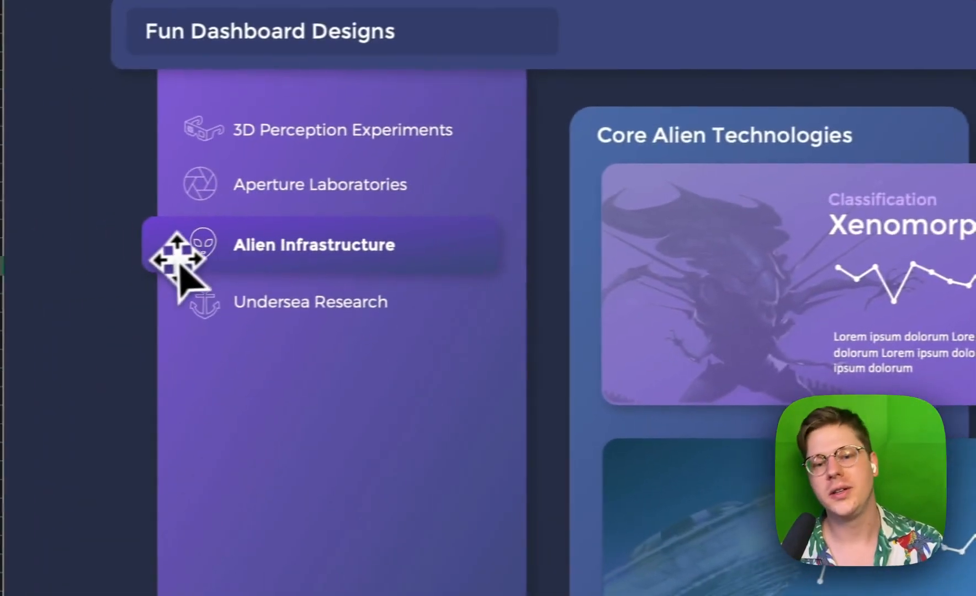
pyautogui.click(313, 243)
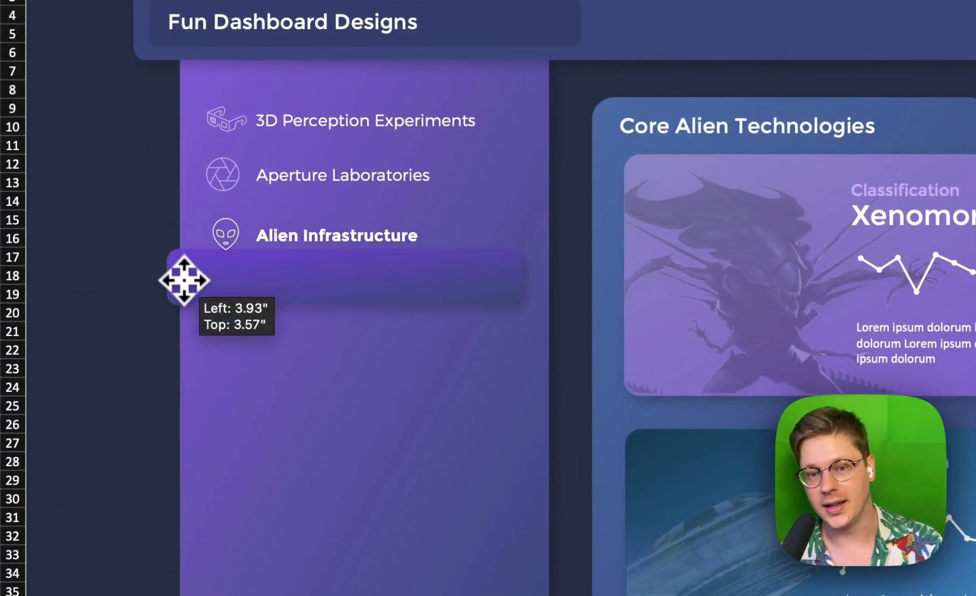
pyautogui.moveTo(183, 281); pyautogui.dragTo(197, 194)
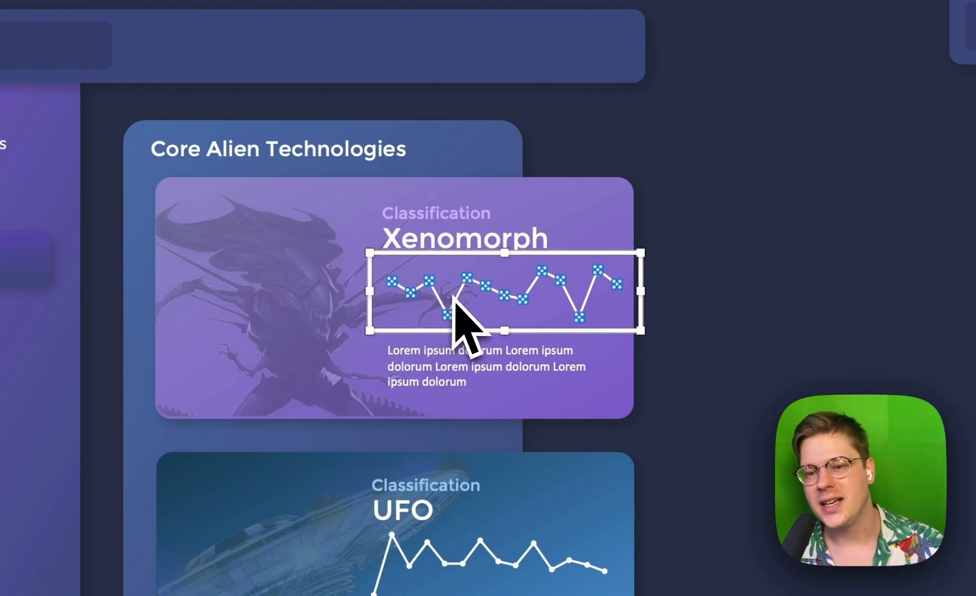
# Scroll down to reach the Regional Performance sheet tab.
pyautogui.scroll(-3)
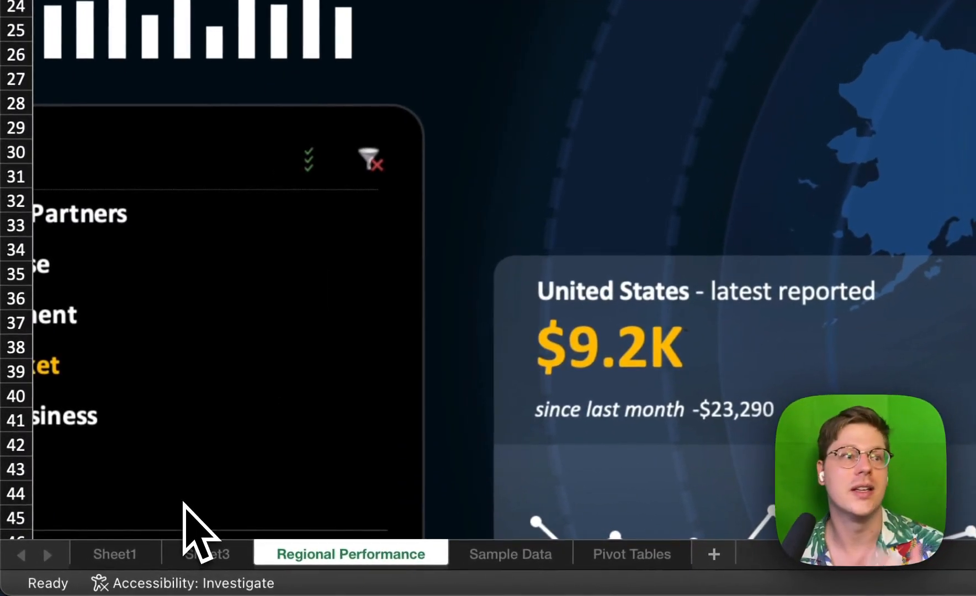
# Return to the alien dashboard on Sheet3.
pyautogui.click(114, 555)
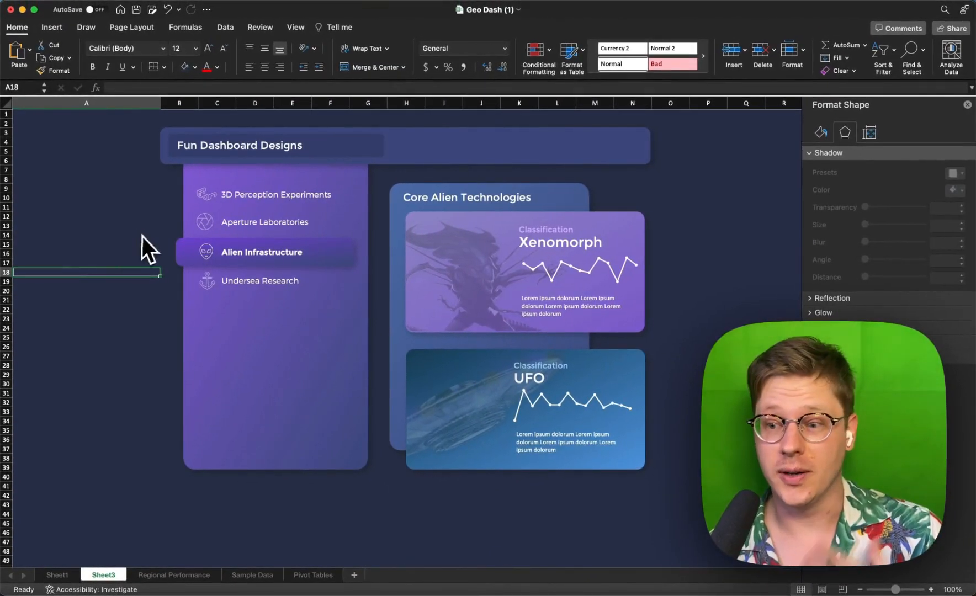
pyautogui.moveTo(197, 265)
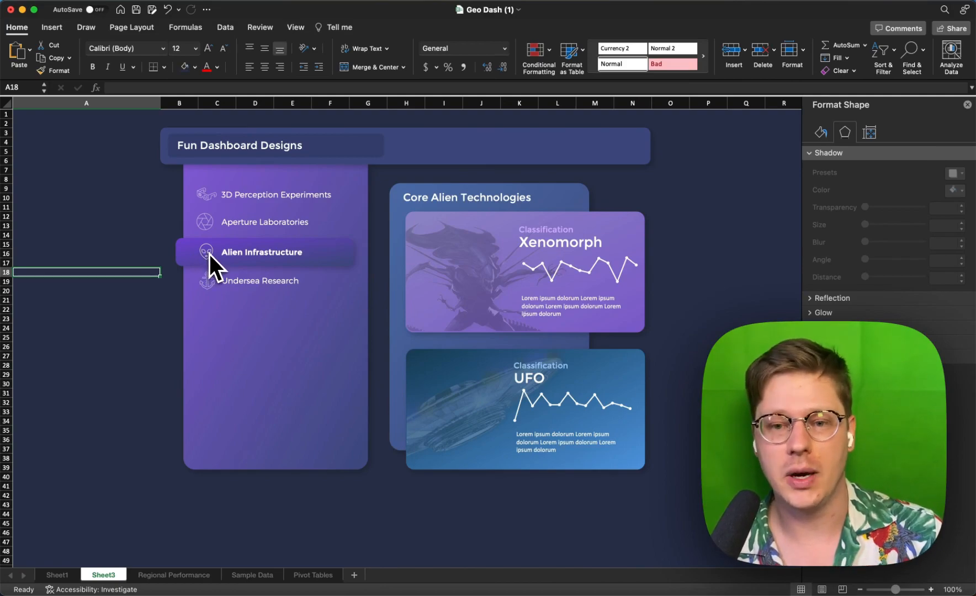
pyautogui.moveTo(265, 292)
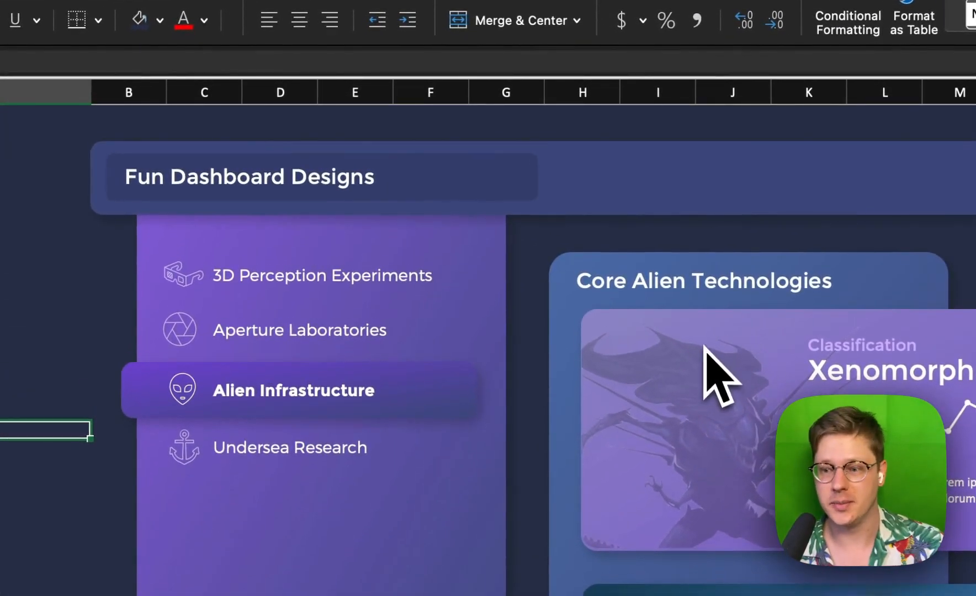
pyautogui.moveTo(330, 335)
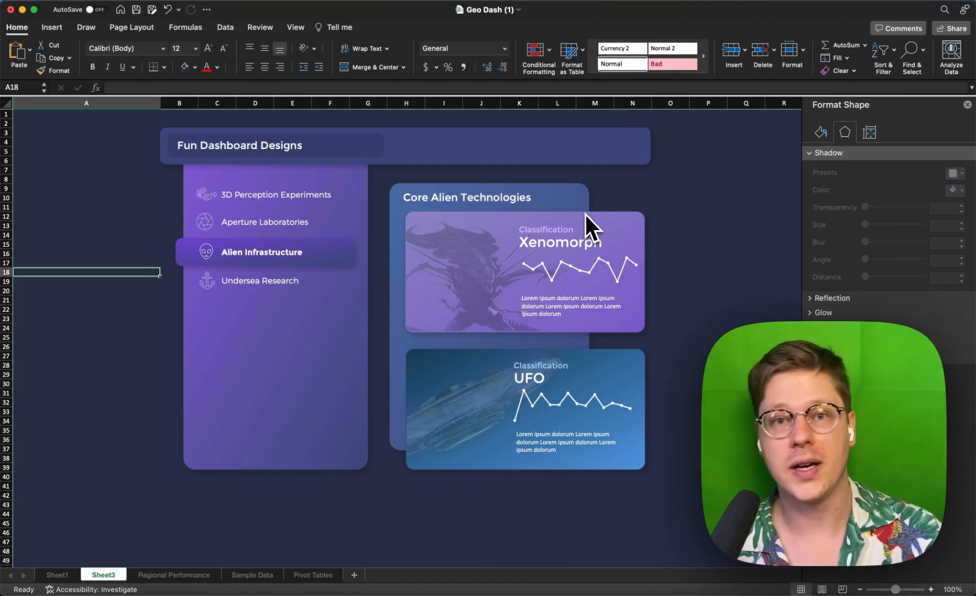
pyautogui.moveTo(547, 262)
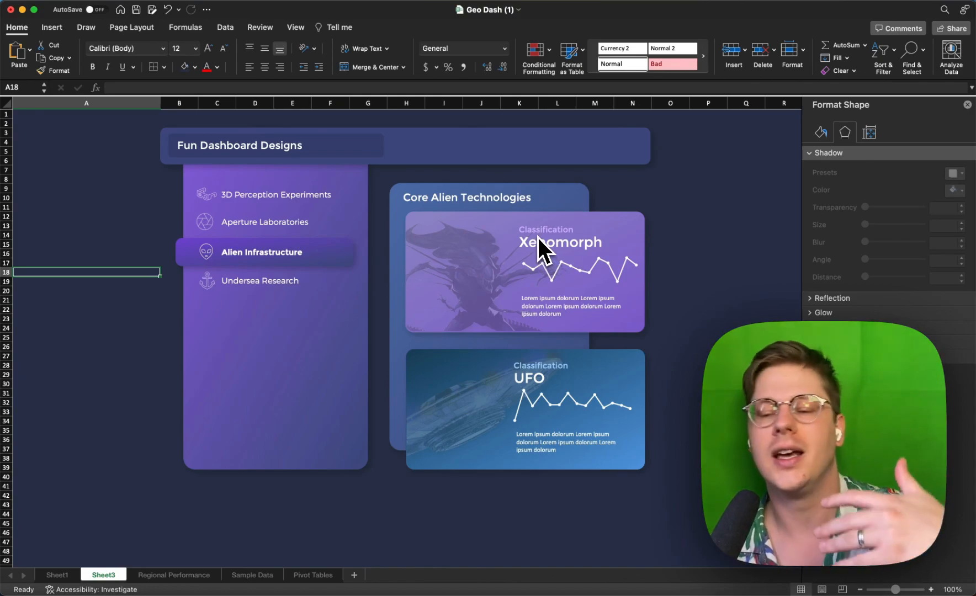
pyautogui.moveTo(511, 230)
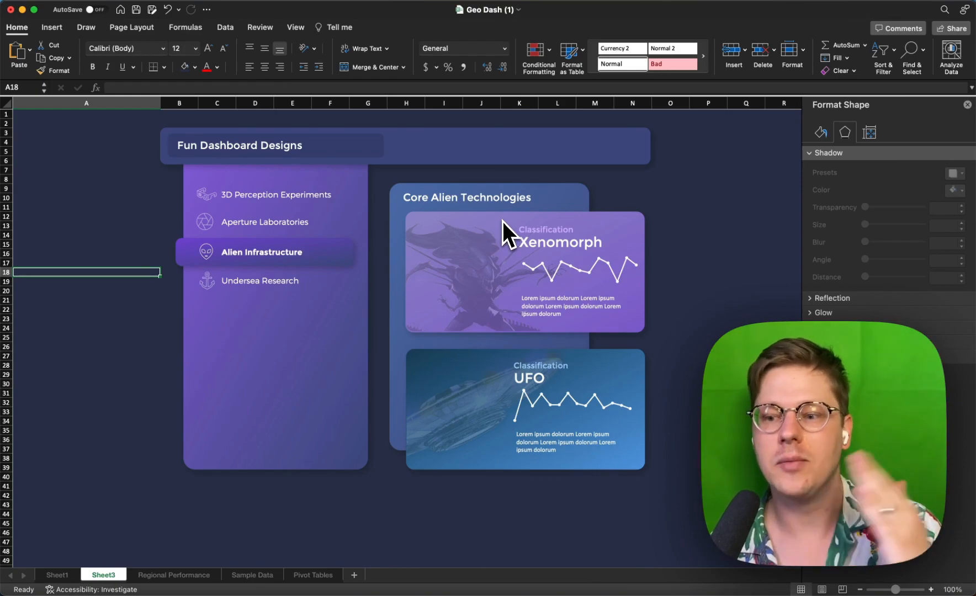
pyautogui.moveTo(511, 263)
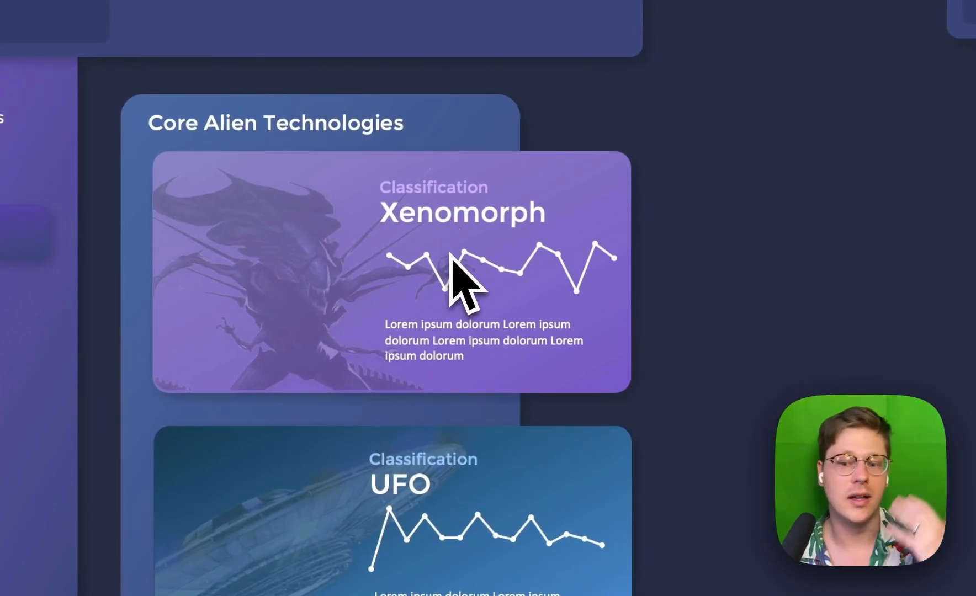
pyautogui.moveTo(463, 268)
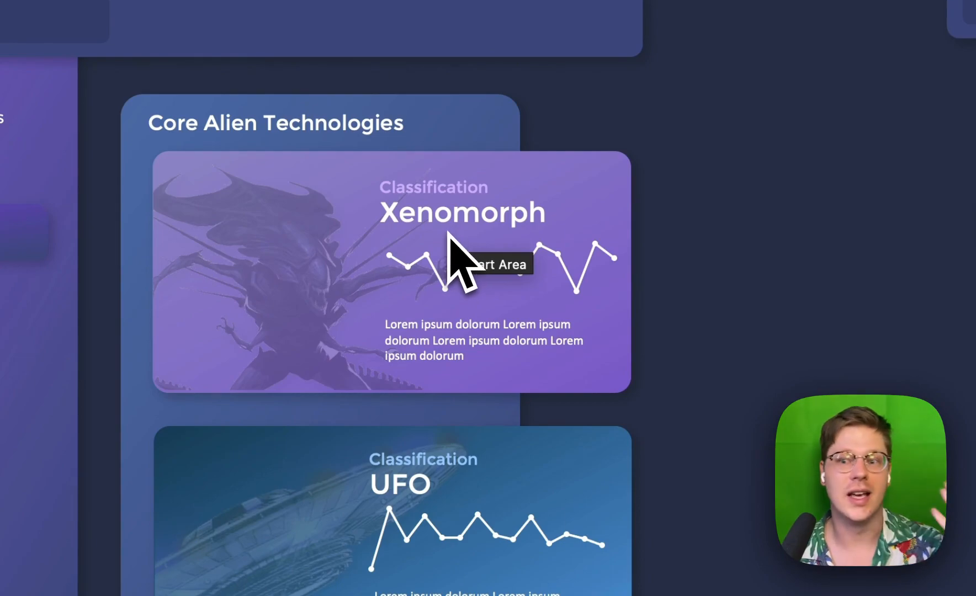
pyautogui.moveTo(559, 368)
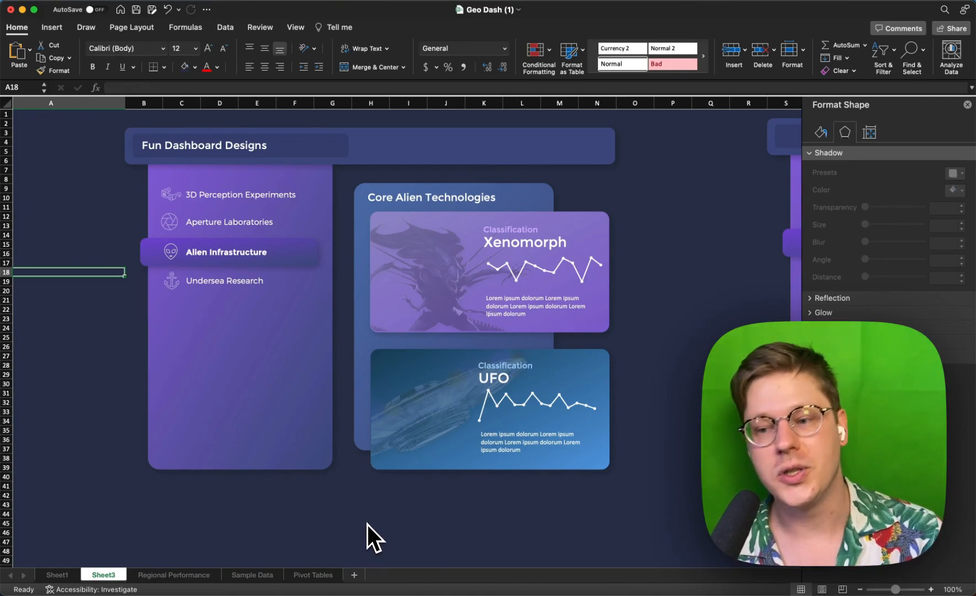
pyautogui.moveTo(378, 532)
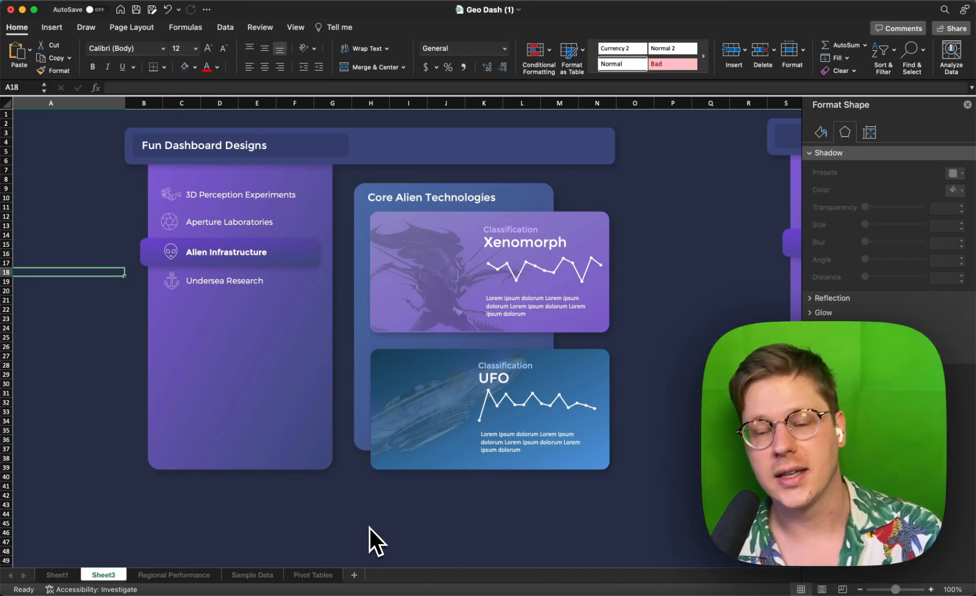
pyautogui.moveTo(428, 504)
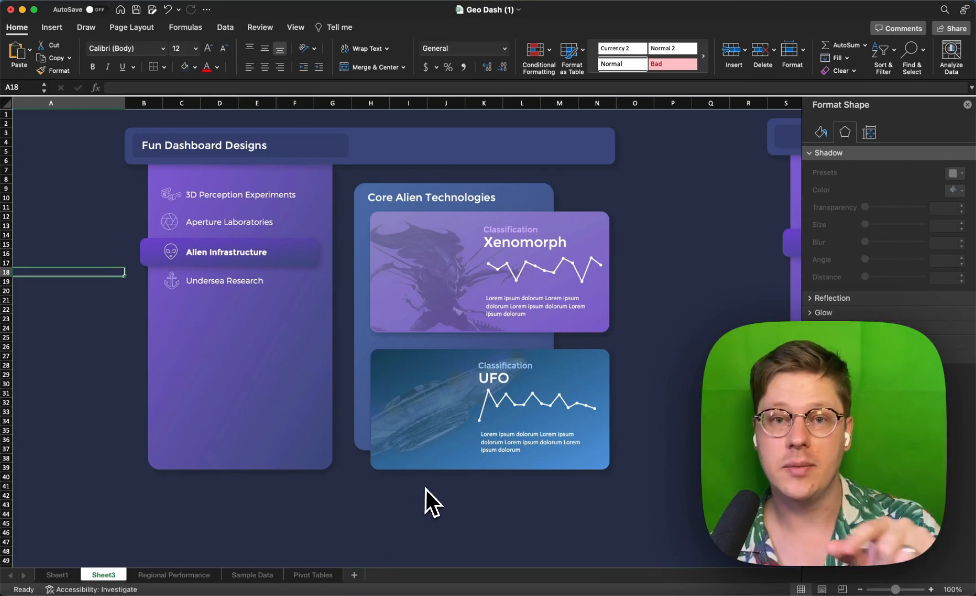